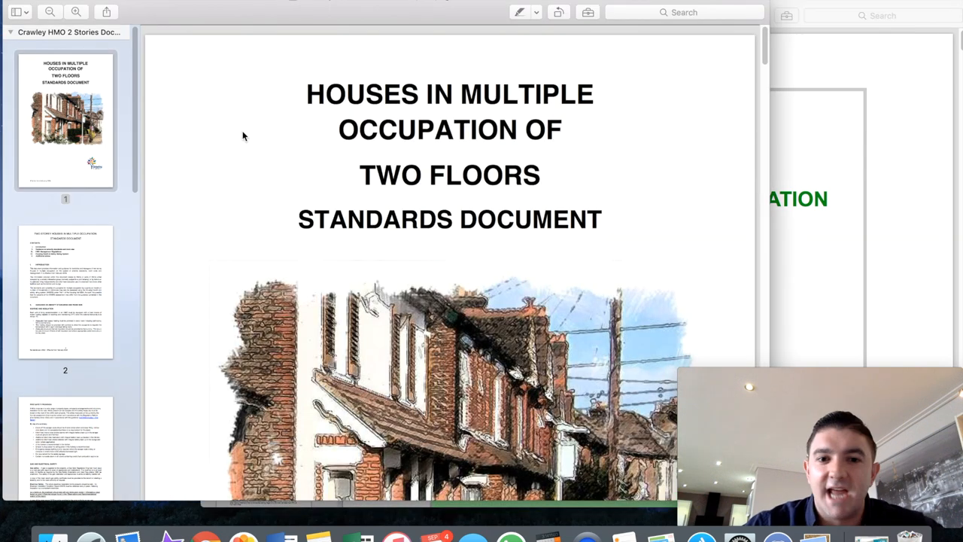
# - Scroll through the Crawley two-storey HMO standards pages down to the management regulations
pyautogui.scroll(-3)
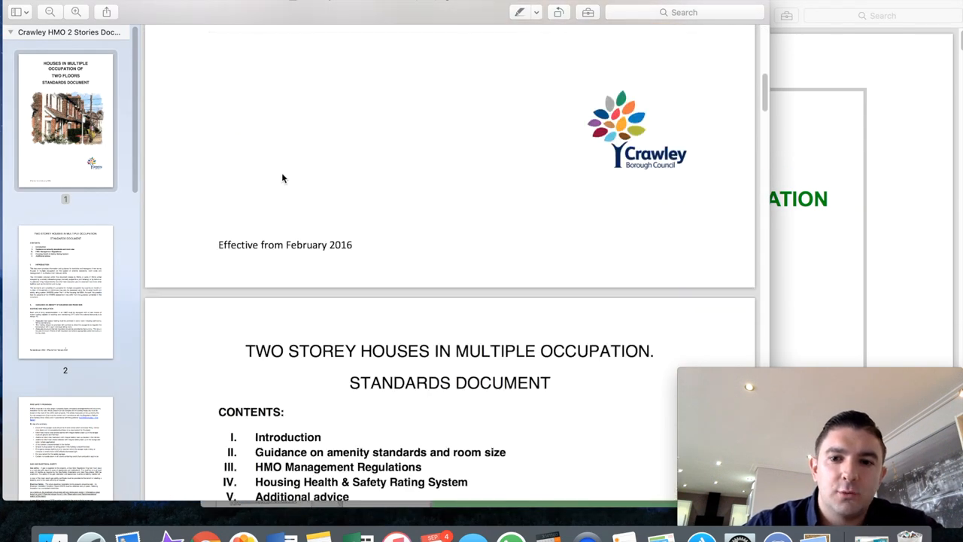
pyautogui.scroll(-3)
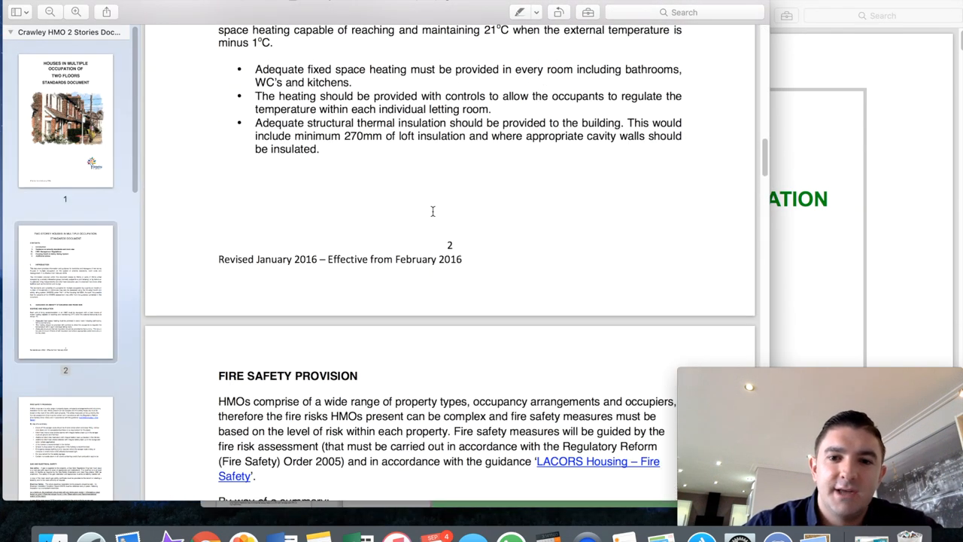
pyautogui.scroll(3)
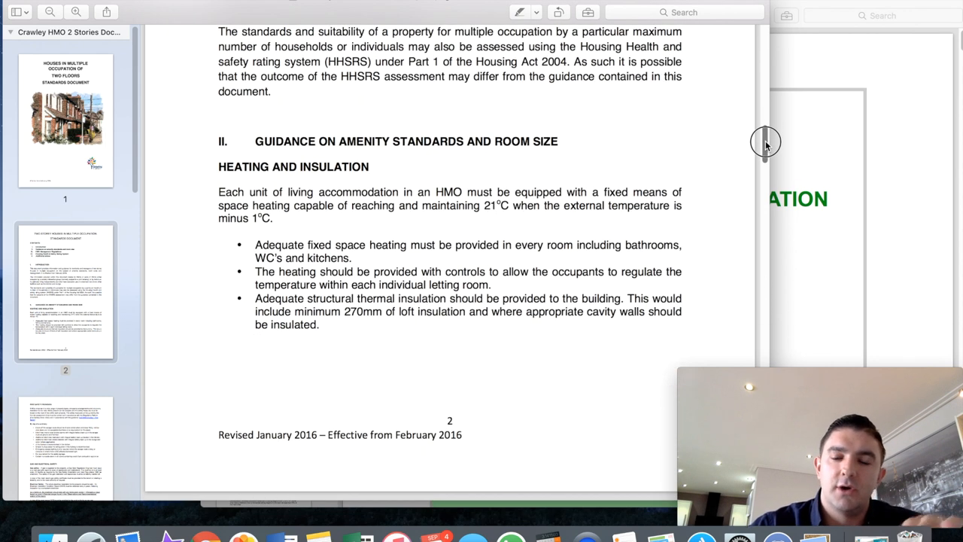
pyautogui.scroll(-3)
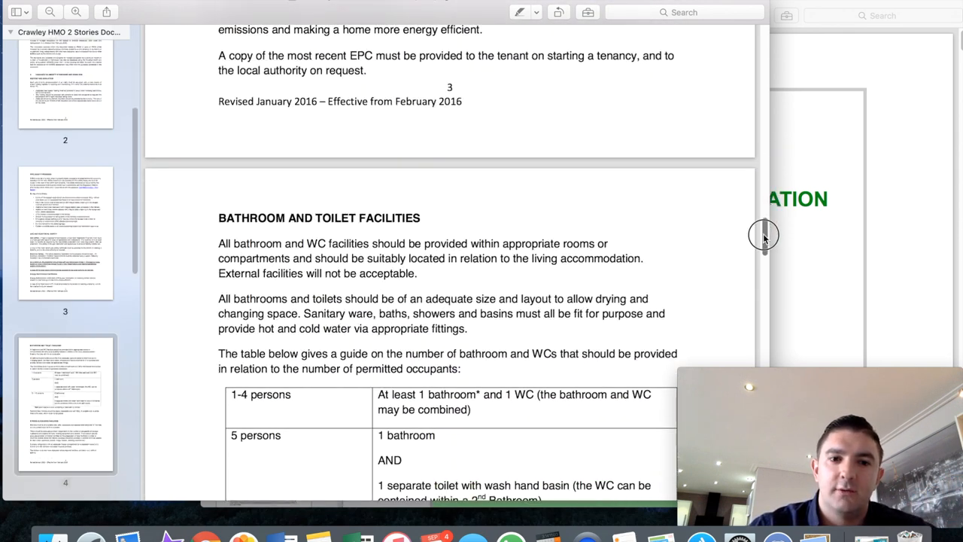
pyautogui.scroll(-3)
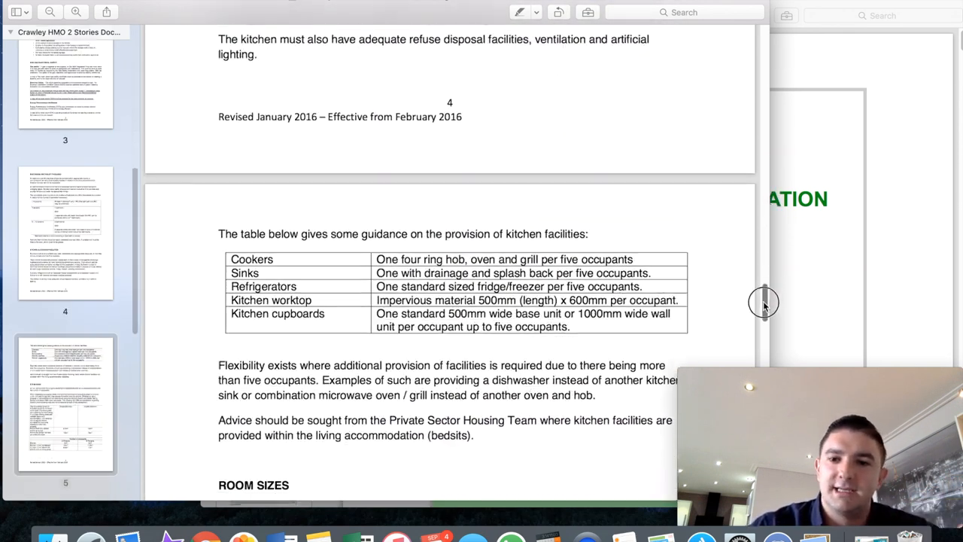
pyautogui.scroll(-3)
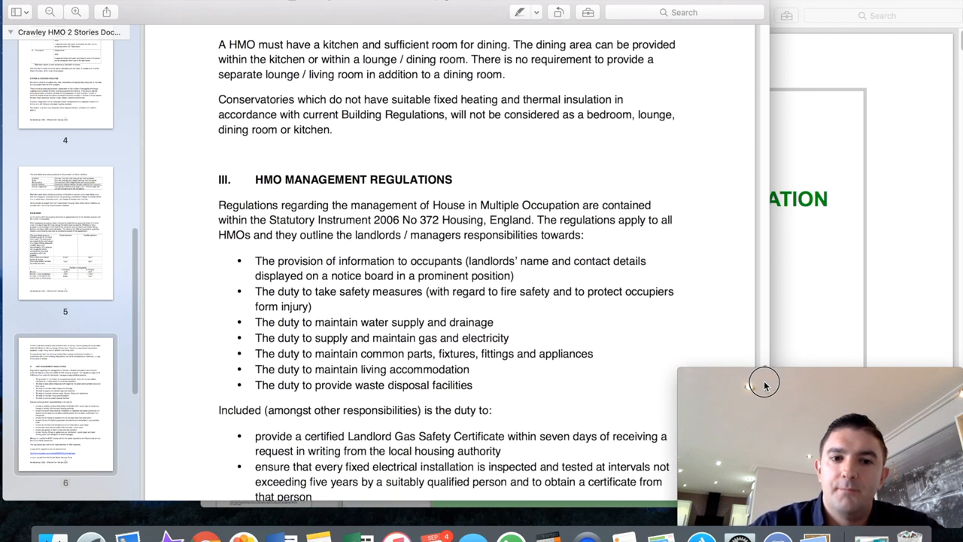
pyautogui.scroll(-3)
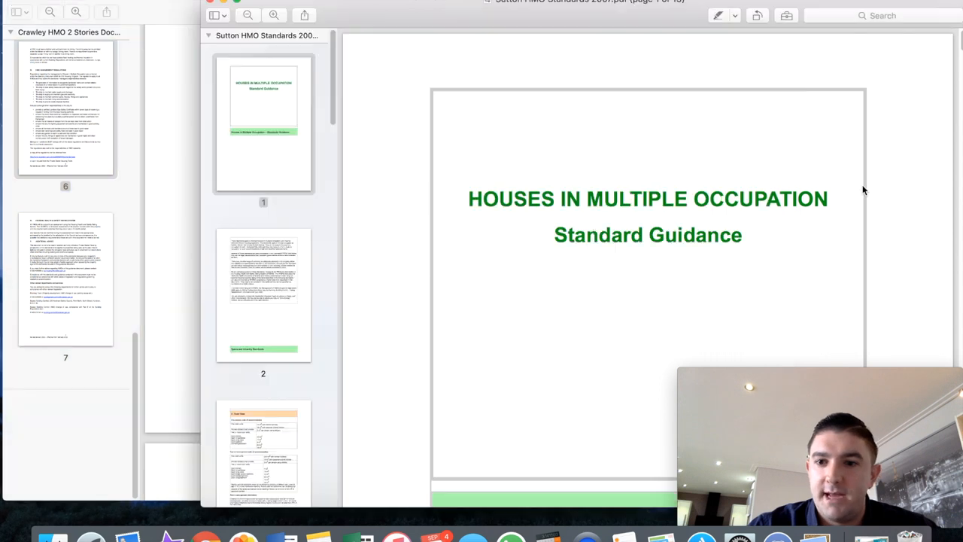
# - Scroll the LACORS Housing – Fire Safety PDF so its cover page is displayed
pyautogui.scroll(-3)
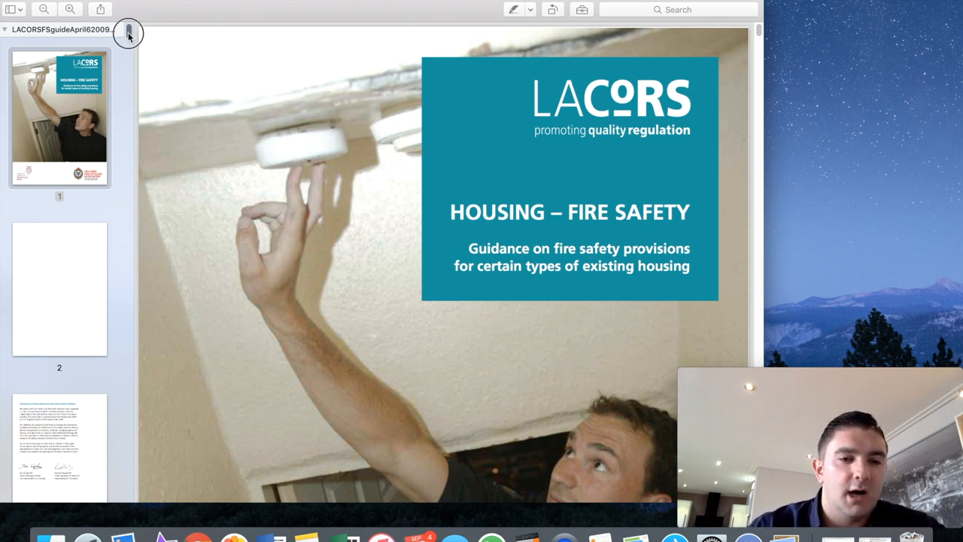
# - Scroll forward to the Contents page listing Parts A–D and the appendices
pyautogui.scroll(-3)
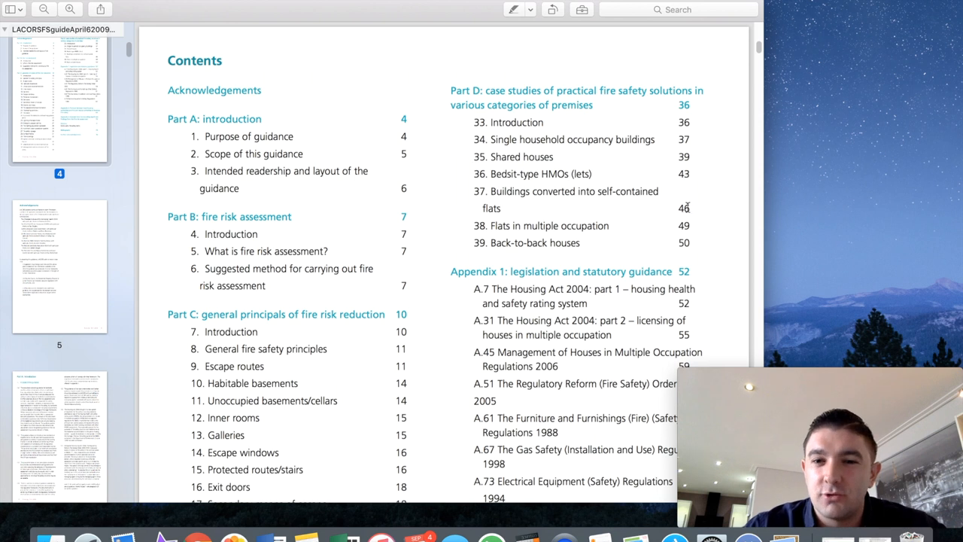
pyautogui.moveTo(515, 152)
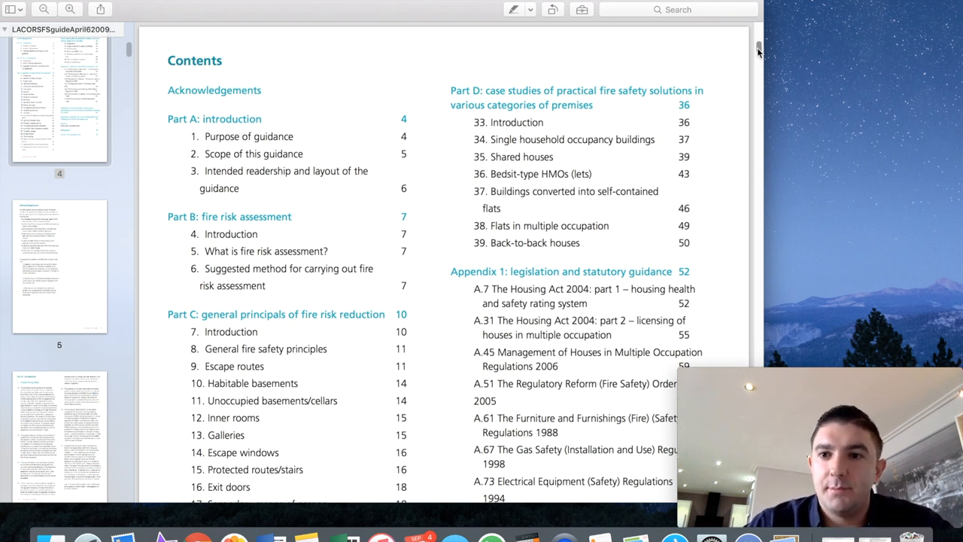
# - Scroll from paragraph 28 on surface finishes and floor coverings down to figure D7 on page 43
pyautogui.scroll(-3)
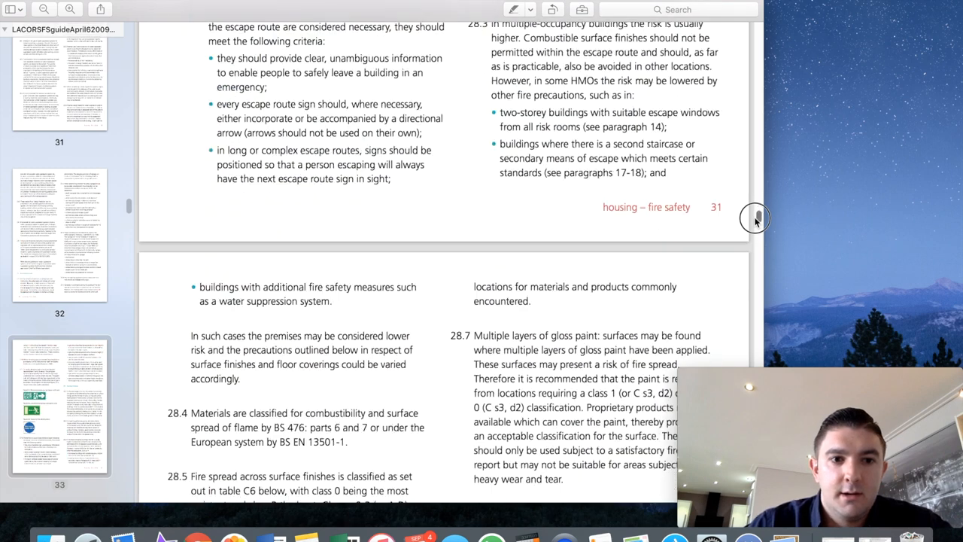
pyautogui.scroll(-3)
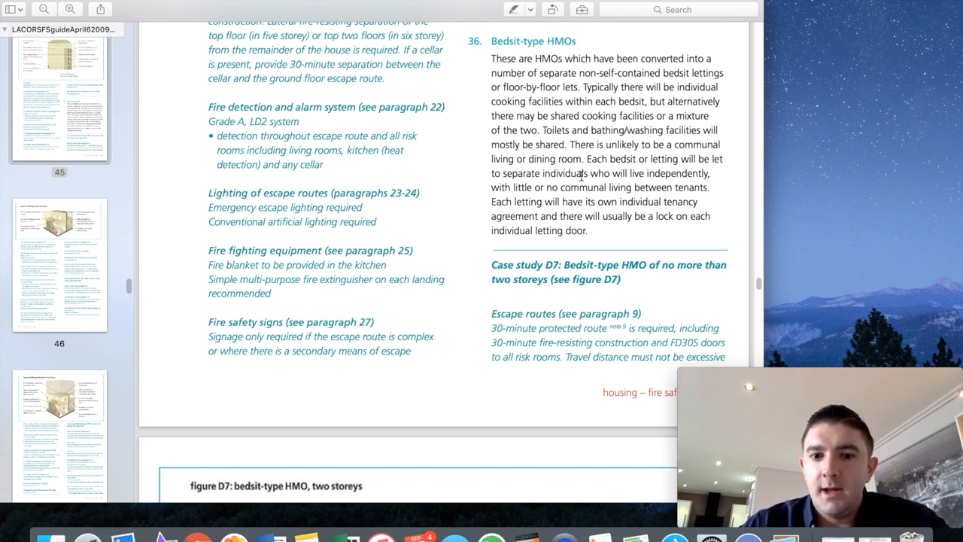
pyautogui.scroll(-3)
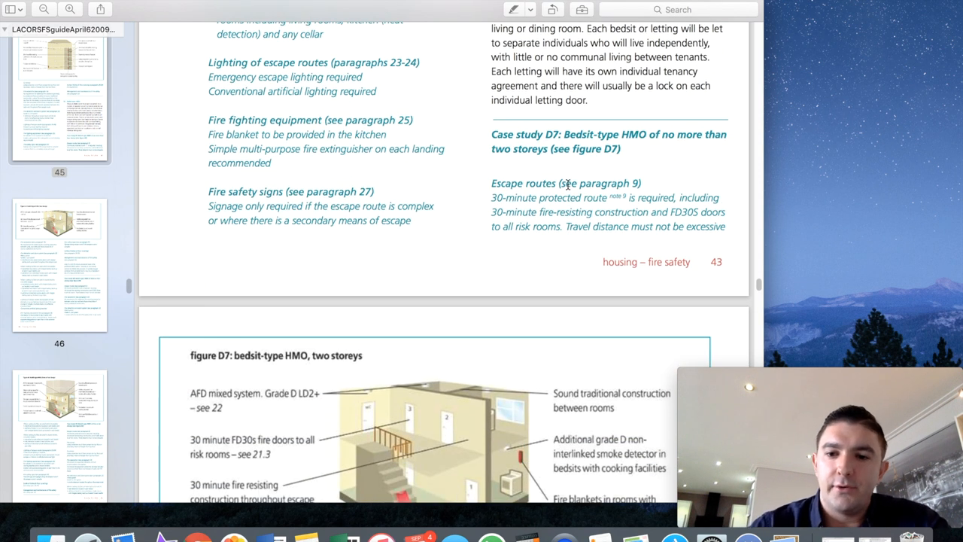
pyautogui.scroll(-3)
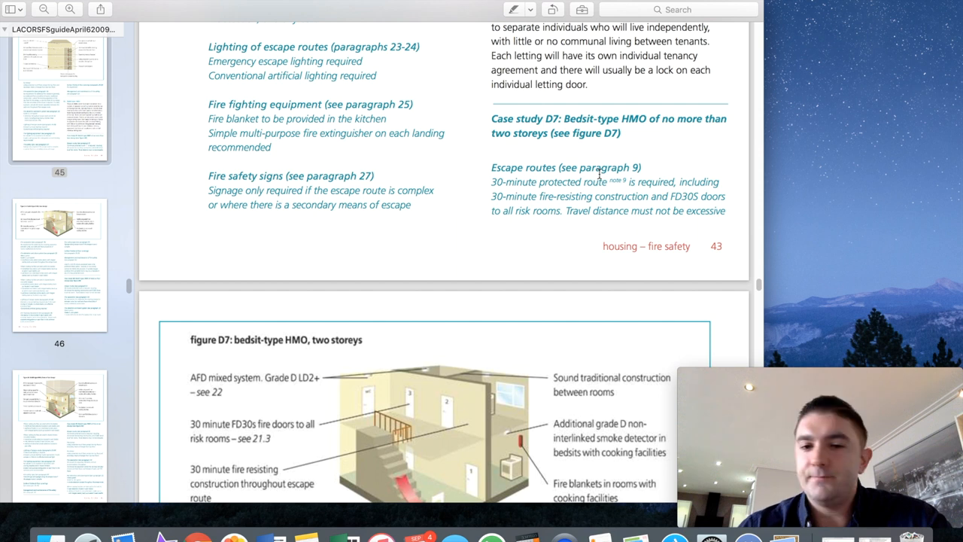
pyautogui.scroll(-3)
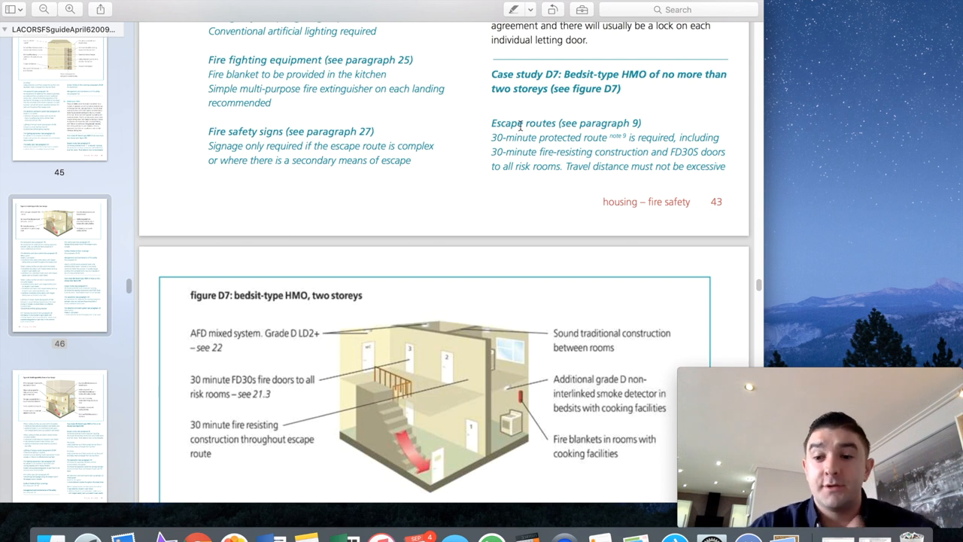
pyautogui.moveTo(520, 124)
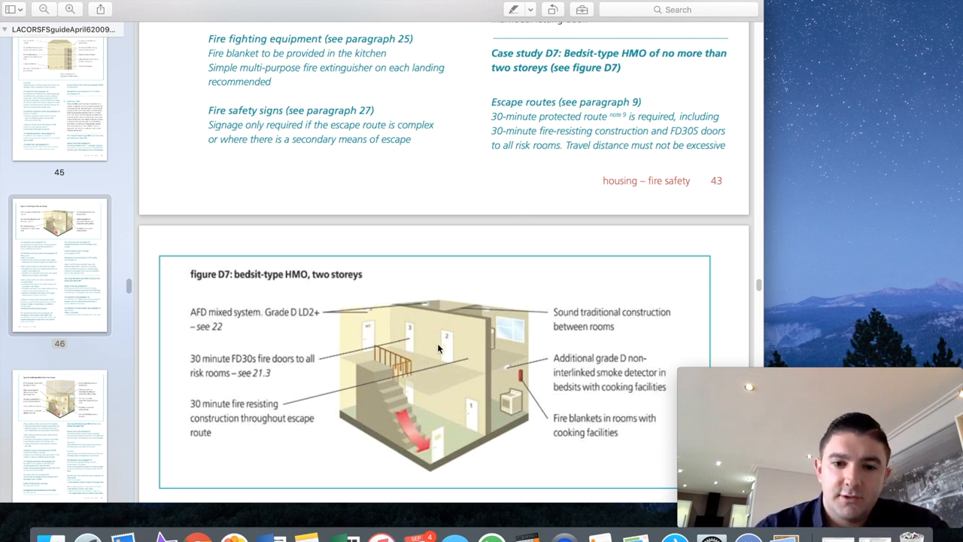
pyautogui.moveTo(406, 431)
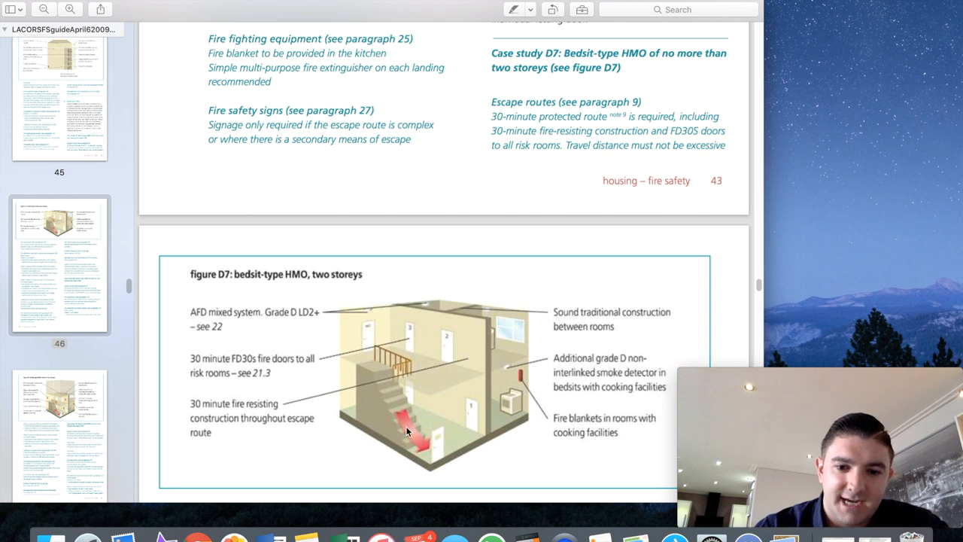
pyautogui.moveTo(466, 130)
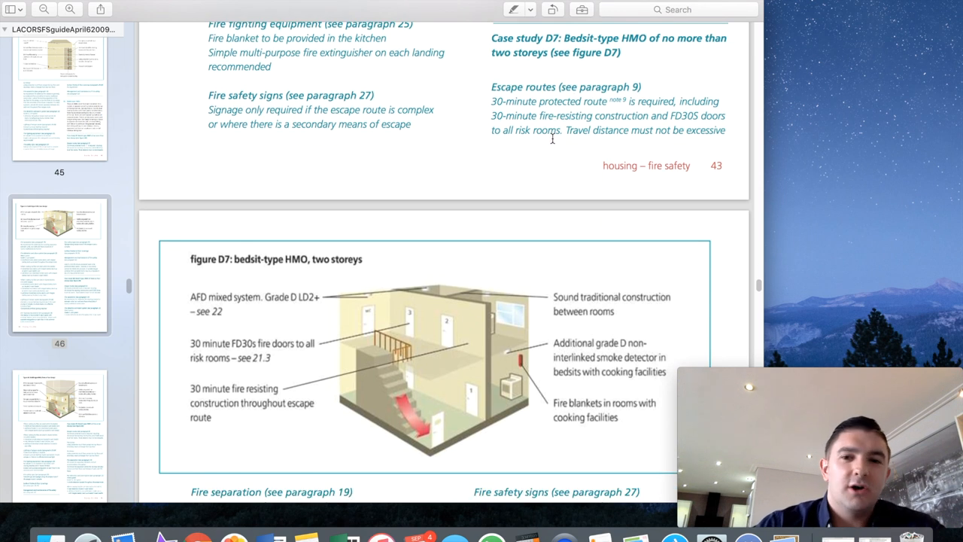
pyautogui.scroll(-3)
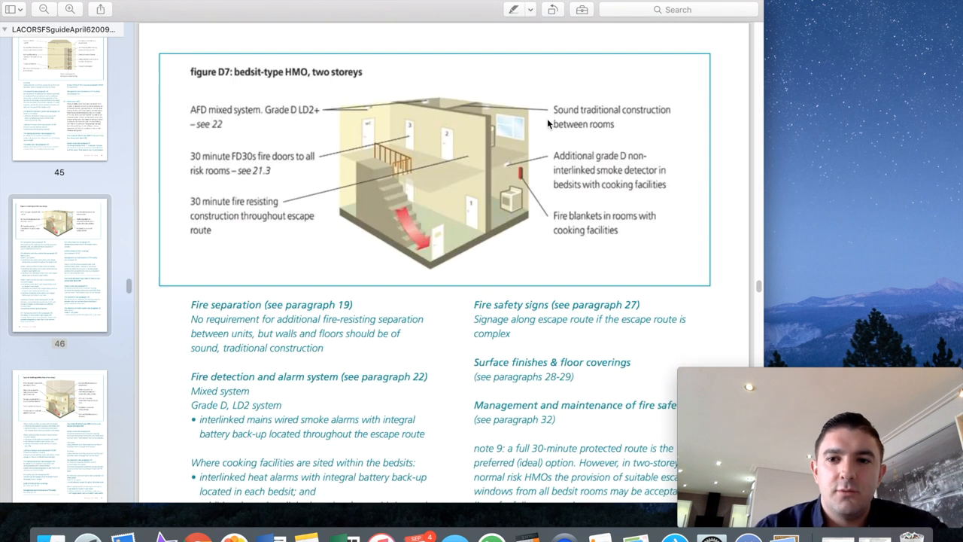
pyautogui.scroll(-3)
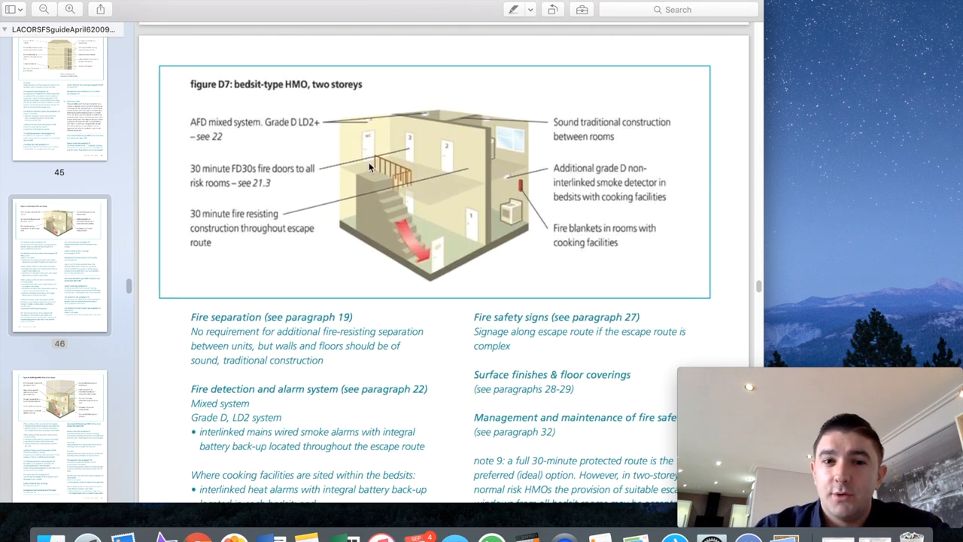
pyautogui.moveTo(391, 185)
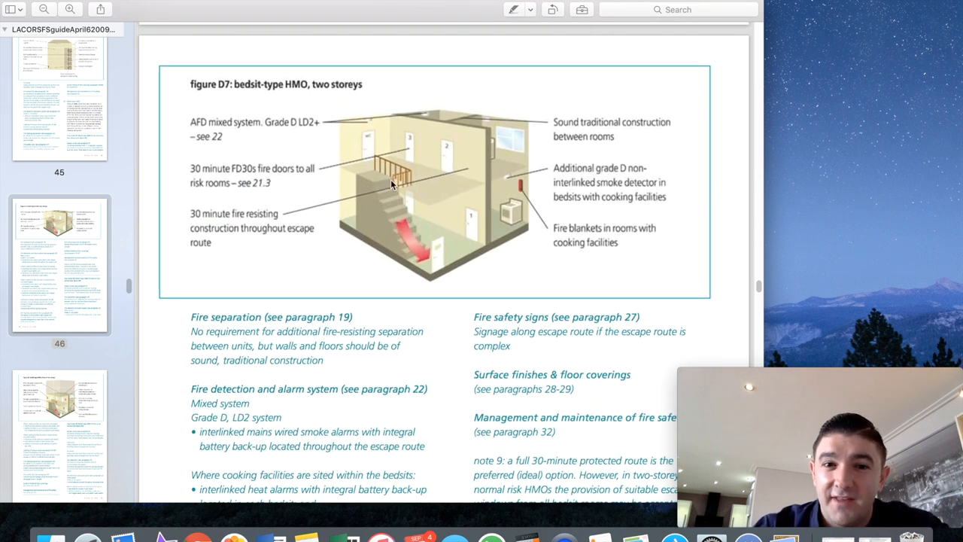
pyautogui.moveTo(440, 164)
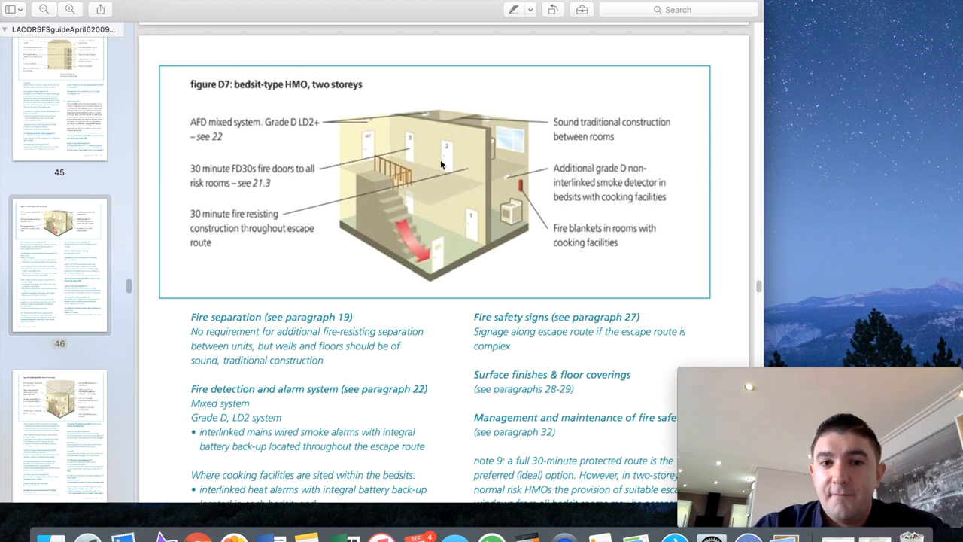
pyautogui.moveTo(468, 205)
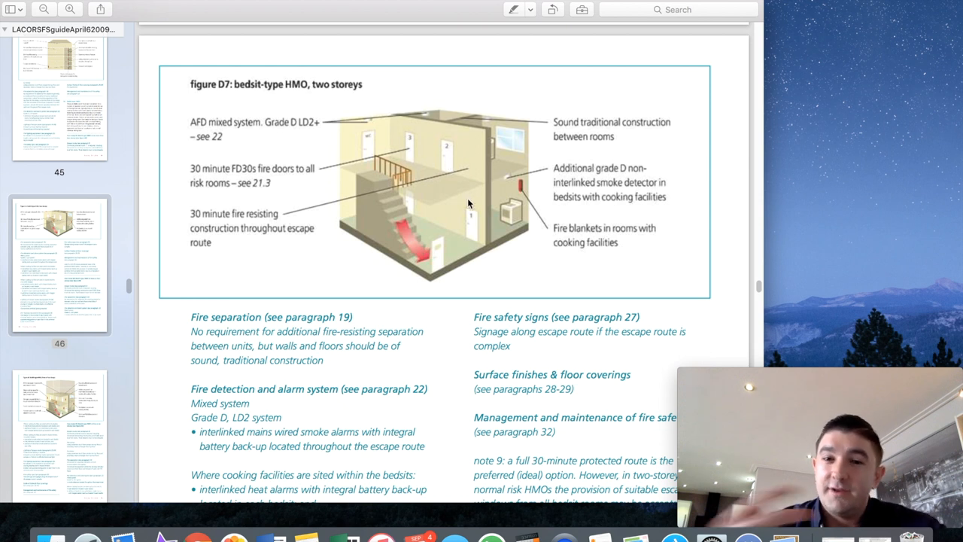
pyautogui.moveTo(452, 189)
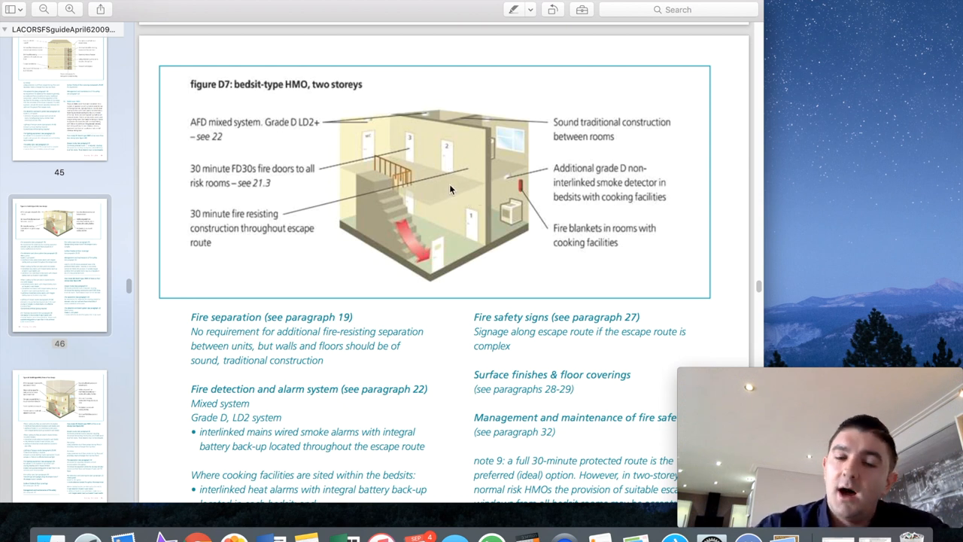
pyautogui.moveTo(524, 183)
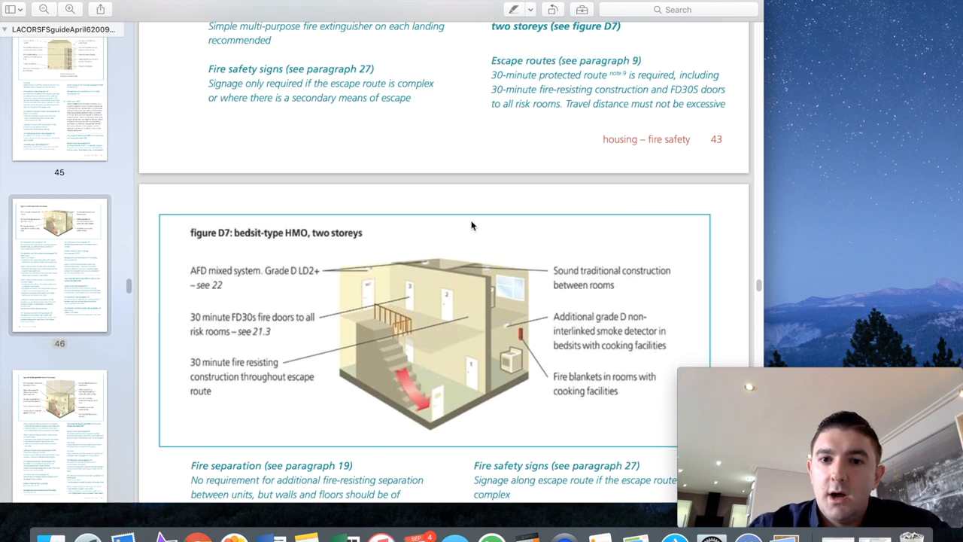
pyautogui.scroll(-3)
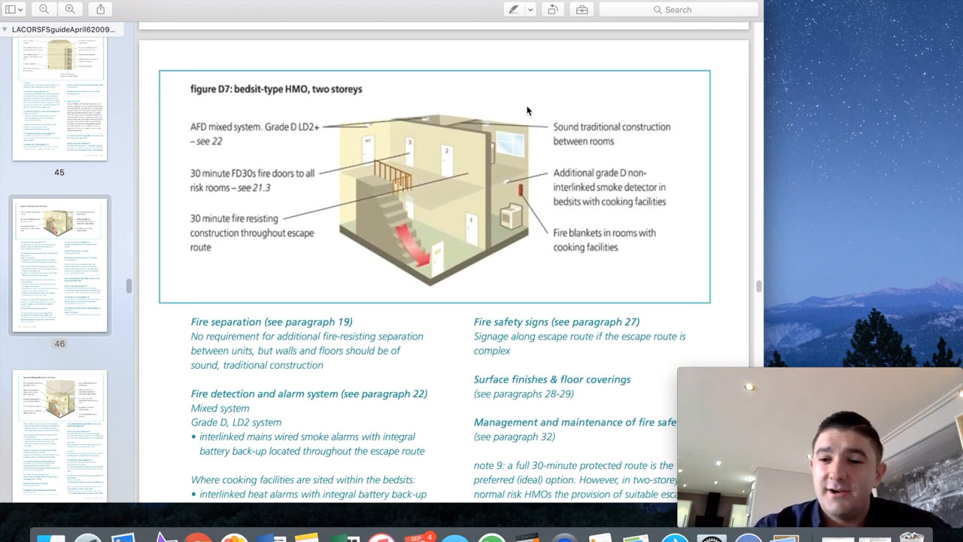
pyautogui.scroll(-3)
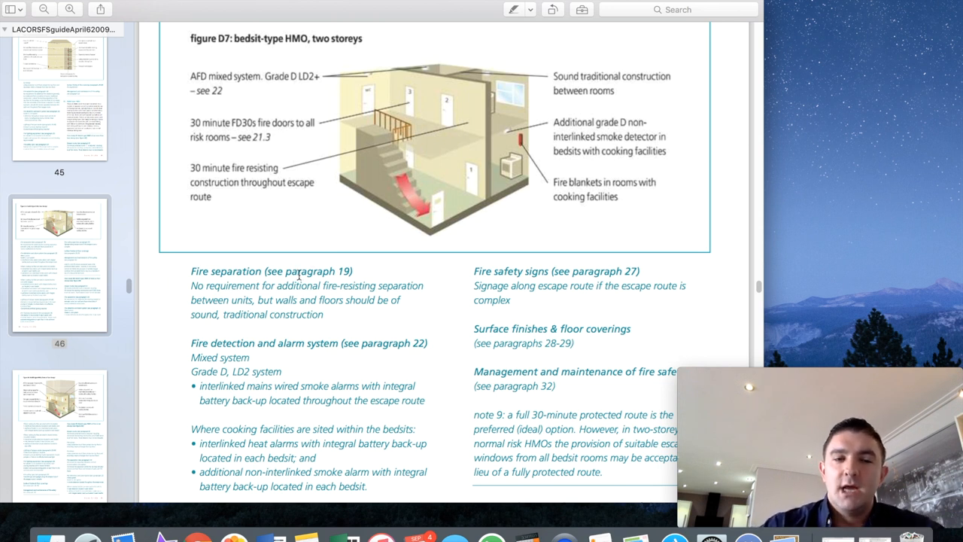
pyautogui.moveTo(473, 104)
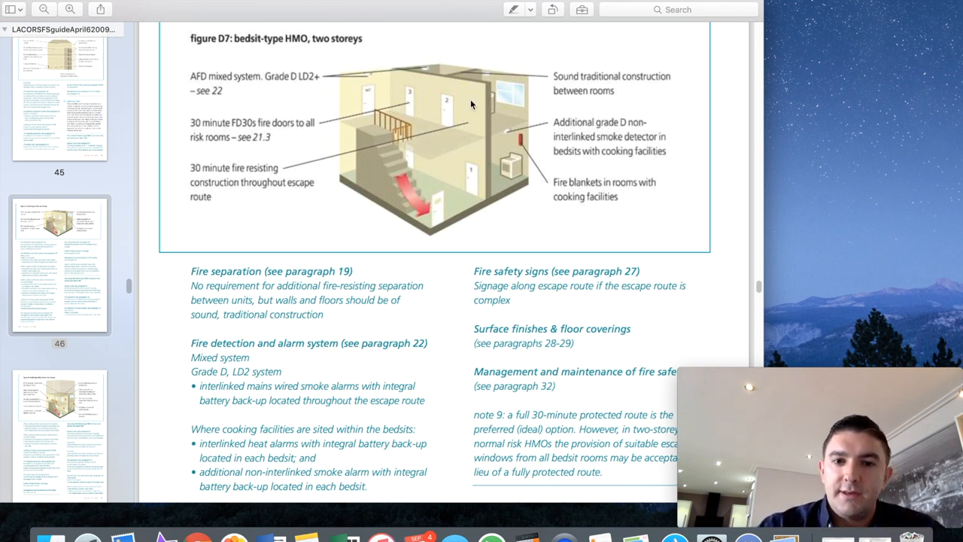
pyautogui.moveTo(211, 249)
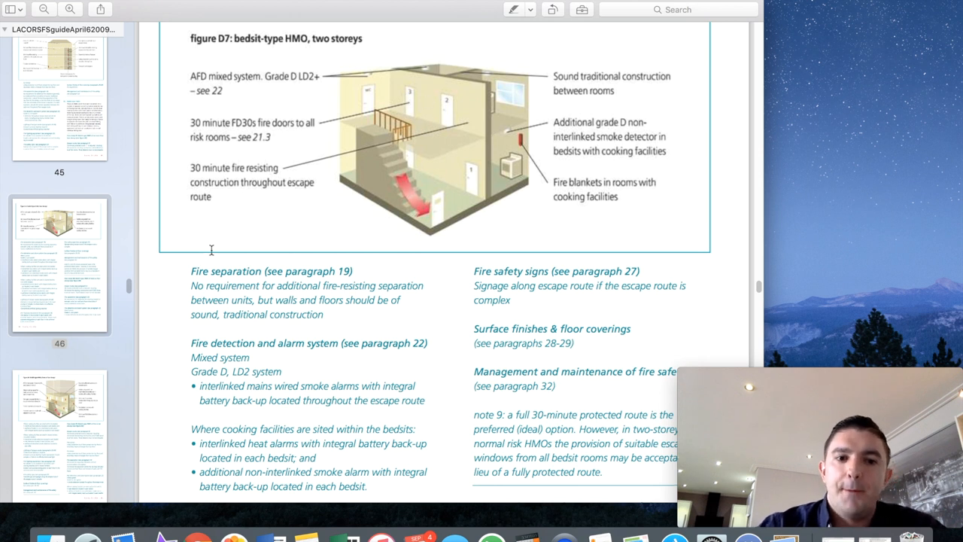
pyautogui.moveTo(287, 268)
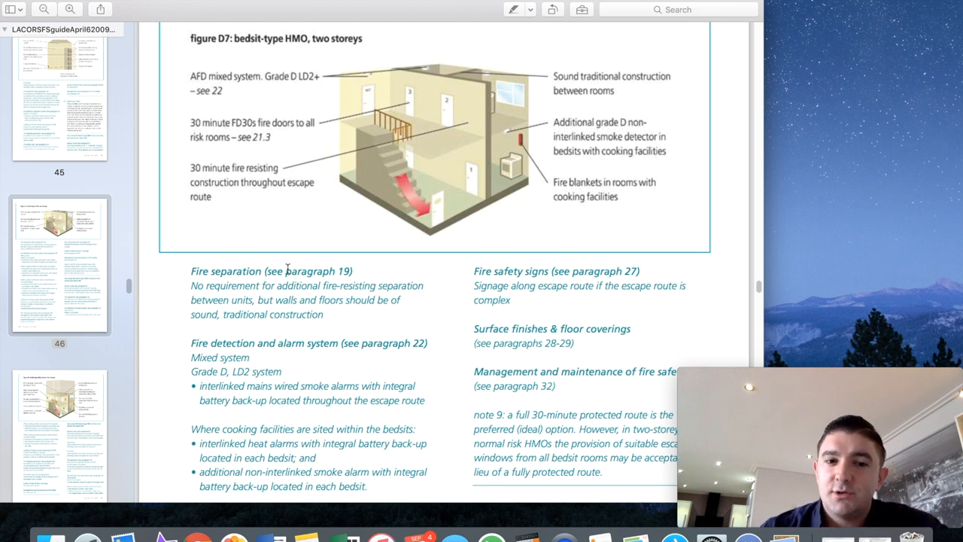
pyautogui.moveTo(349, 301)
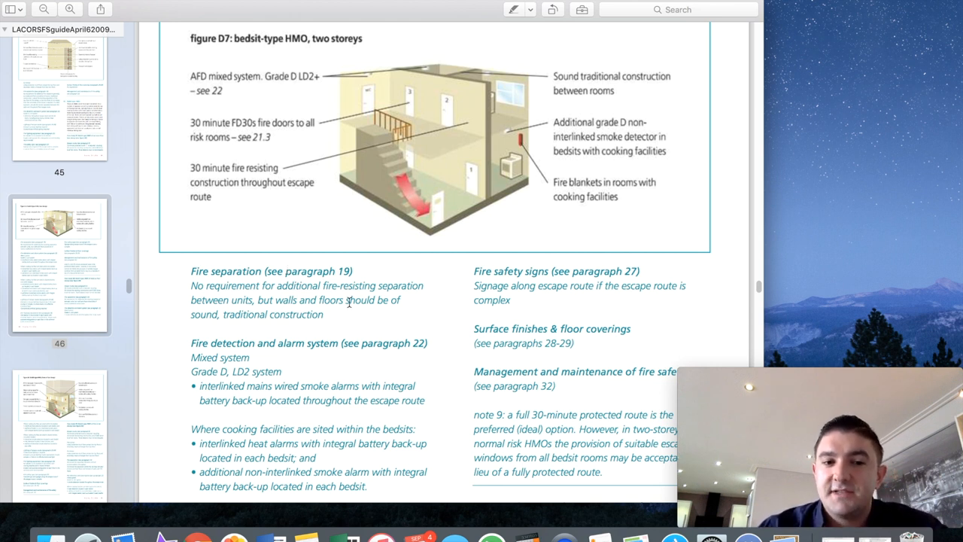
# - Scroll past figure D7's alarm, escape lighting and fire-fighting notes to case study D8's opening
pyautogui.scroll(-3)
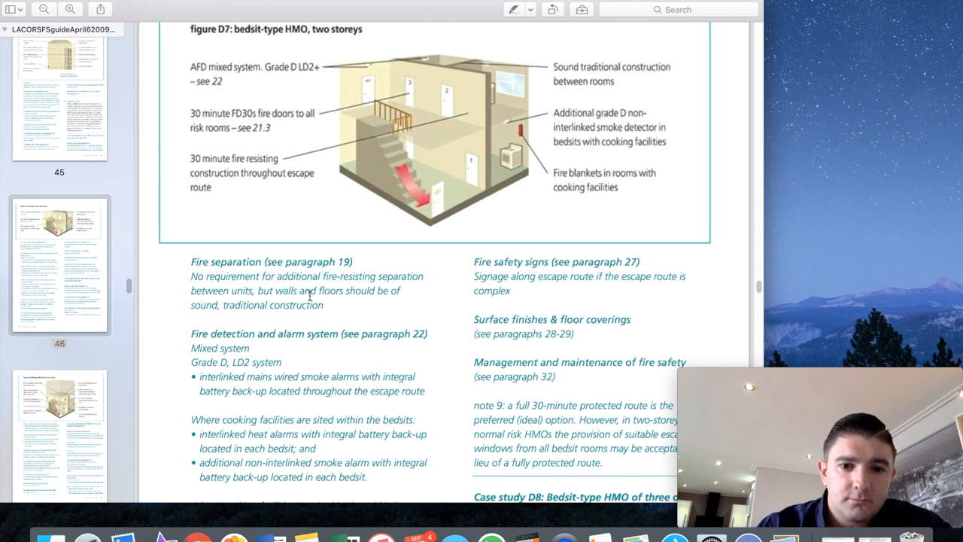
pyautogui.scroll(-3)
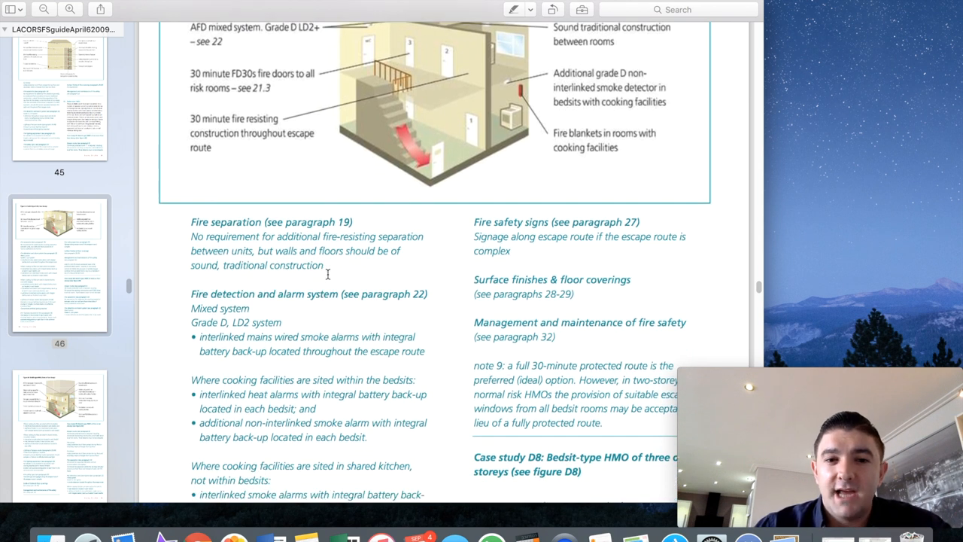
pyautogui.scroll(-3)
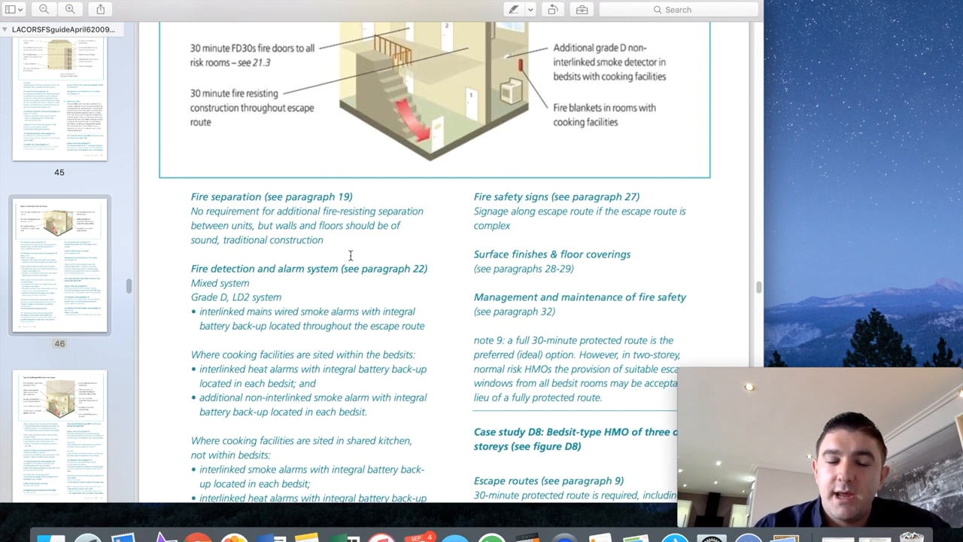
pyautogui.scroll(-3)
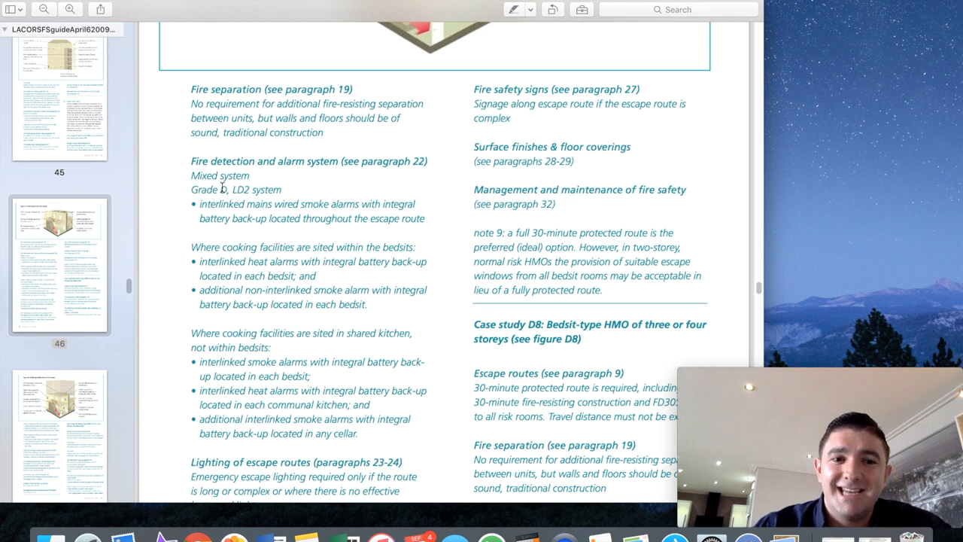
pyautogui.moveTo(295, 189)
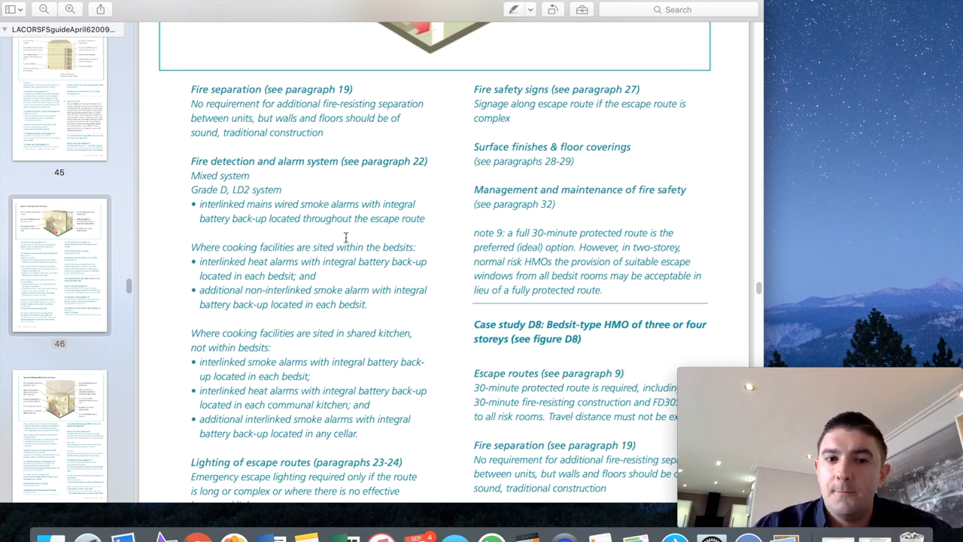
pyautogui.moveTo(409, 227)
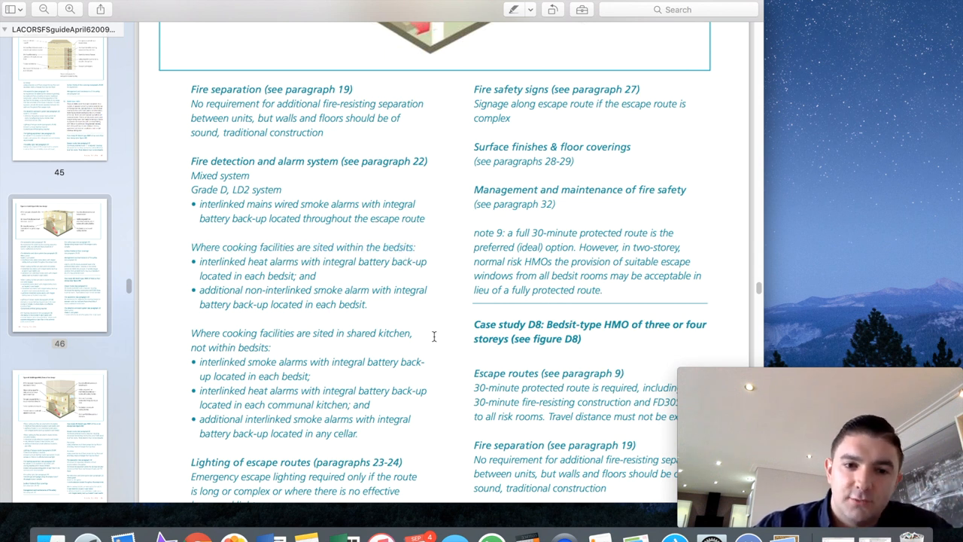
pyautogui.scroll(-3)
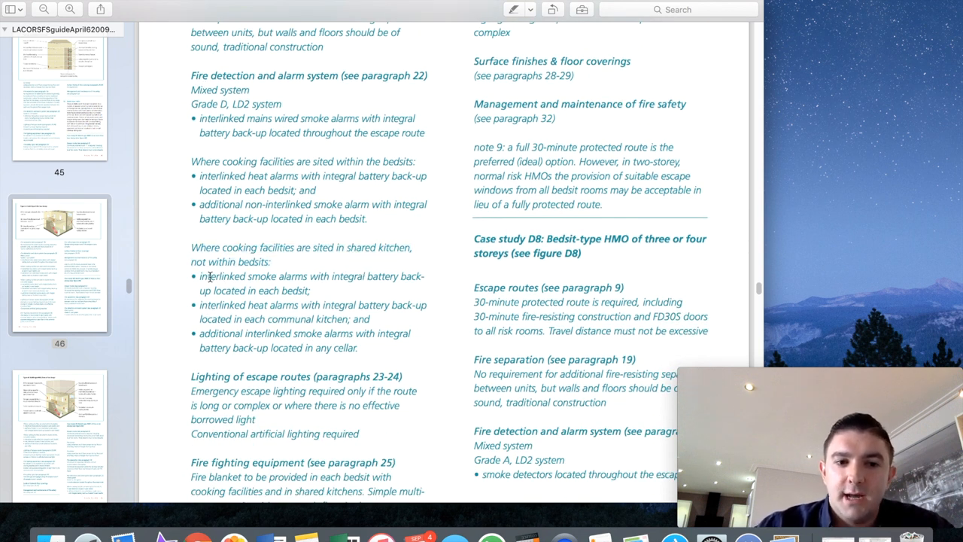
# - Highlight the interlinked smoke alarms bullet, then clear the selection
pyautogui.moveTo(199, 277); pyautogui.dragTo(331, 277)
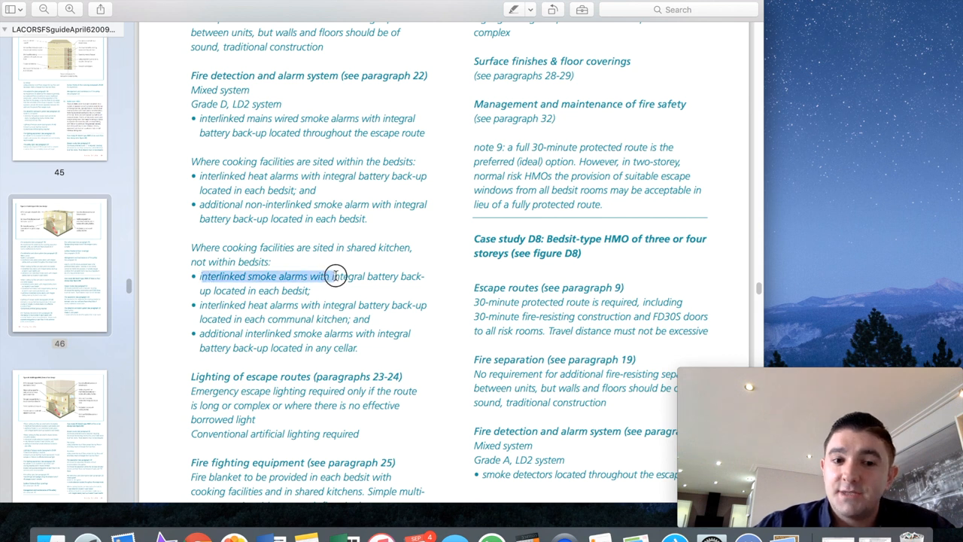
pyautogui.click(319, 289)
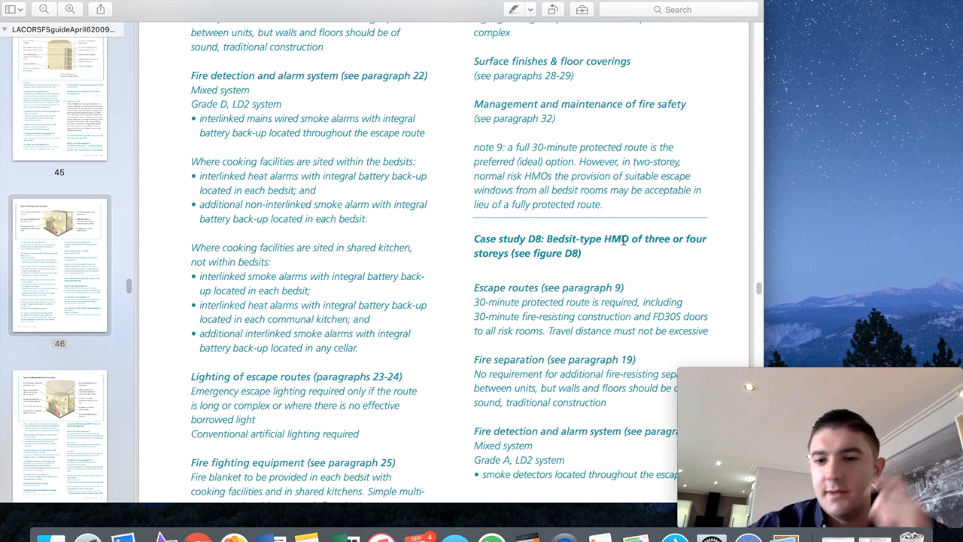
pyautogui.moveTo(692, 253)
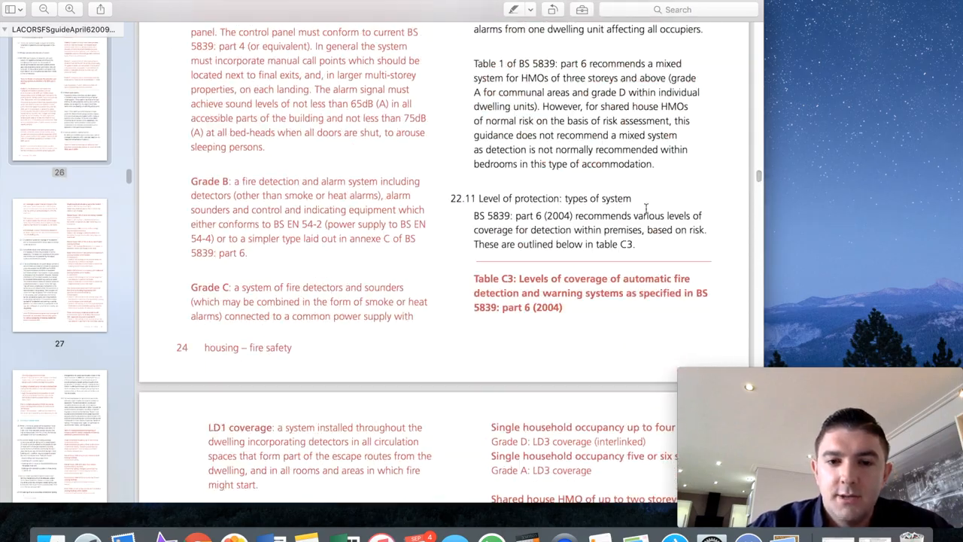
# - Scroll through sections 22.7–22.10 and the grade A–F fire detection system definitions
pyautogui.scroll(-3)
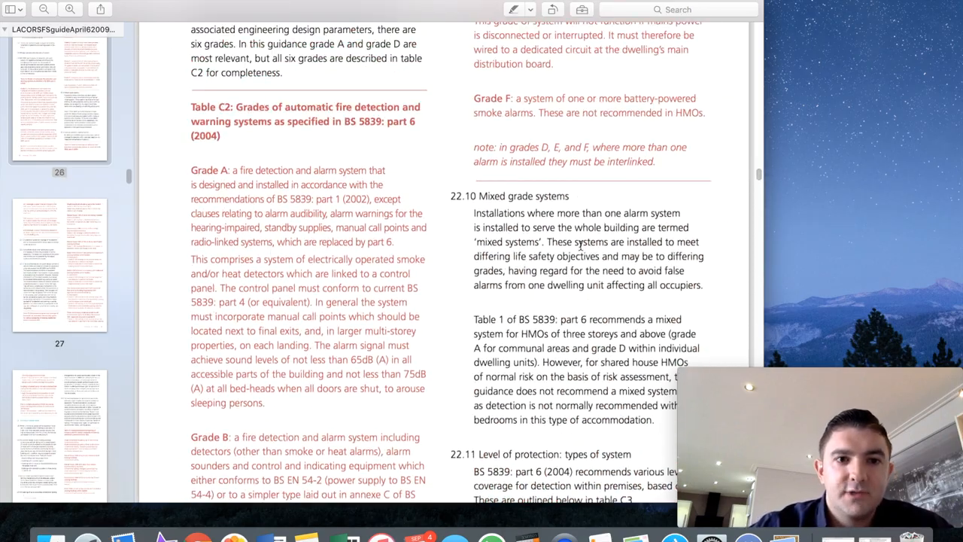
pyautogui.scroll(-3)
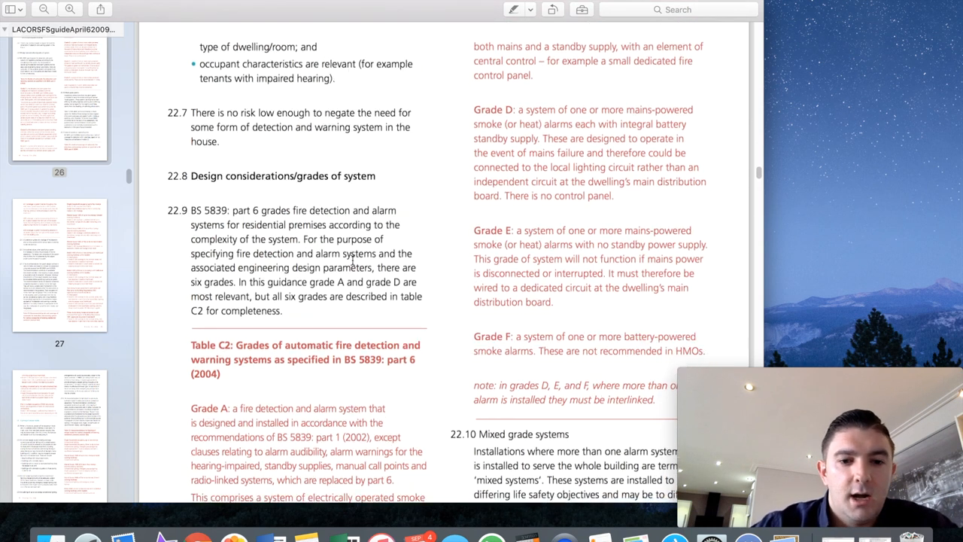
pyautogui.scroll(-3)
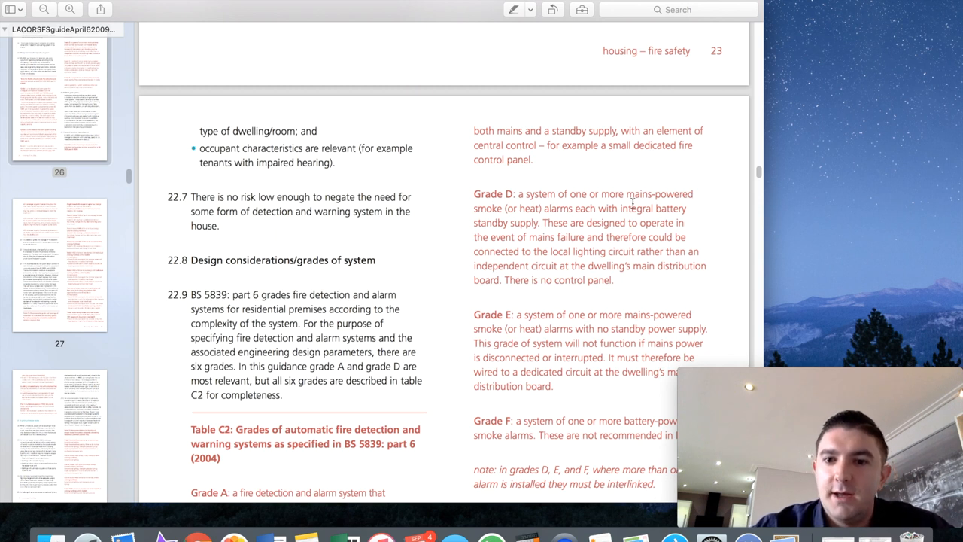
pyautogui.moveTo(474, 238)
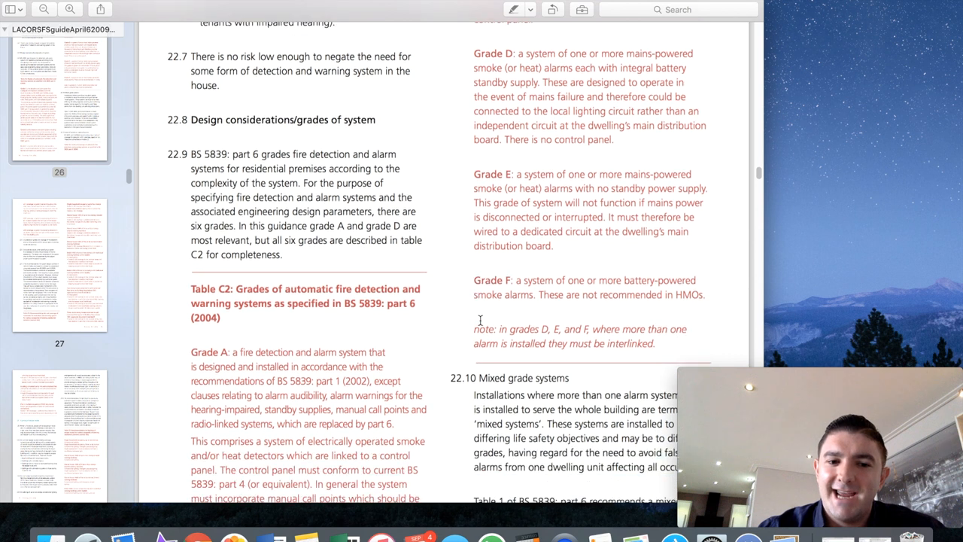
pyautogui.scroll(-3)
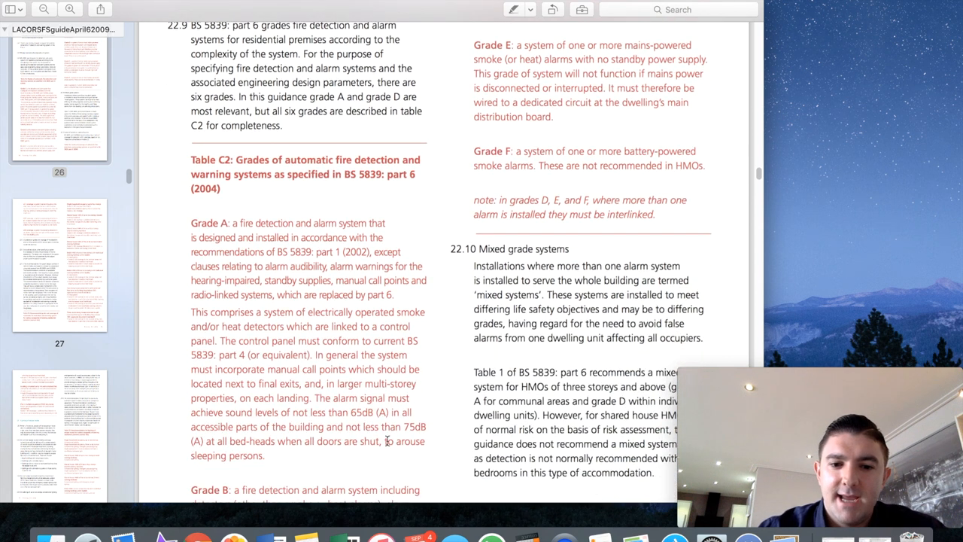
pyautogui.scroll(-3)
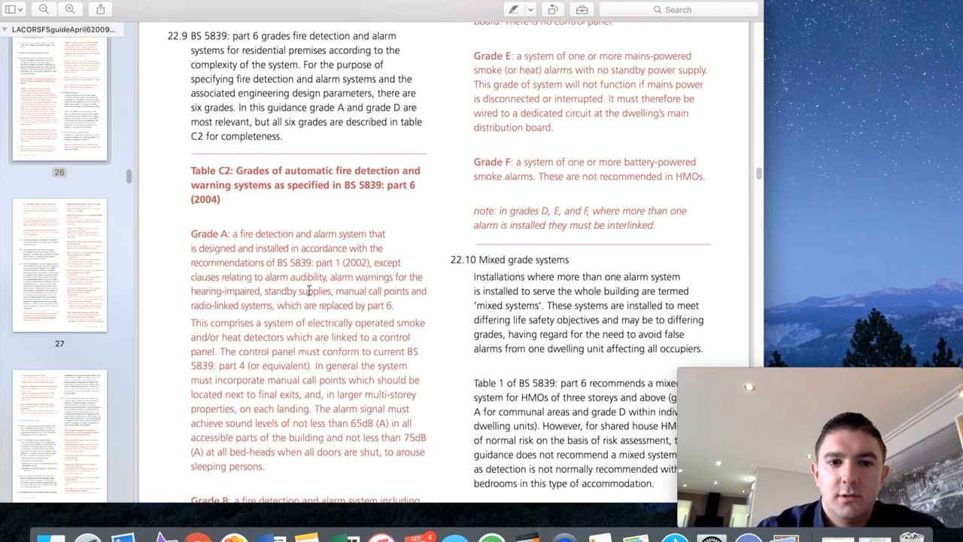
pyautogui.scroll(-3)
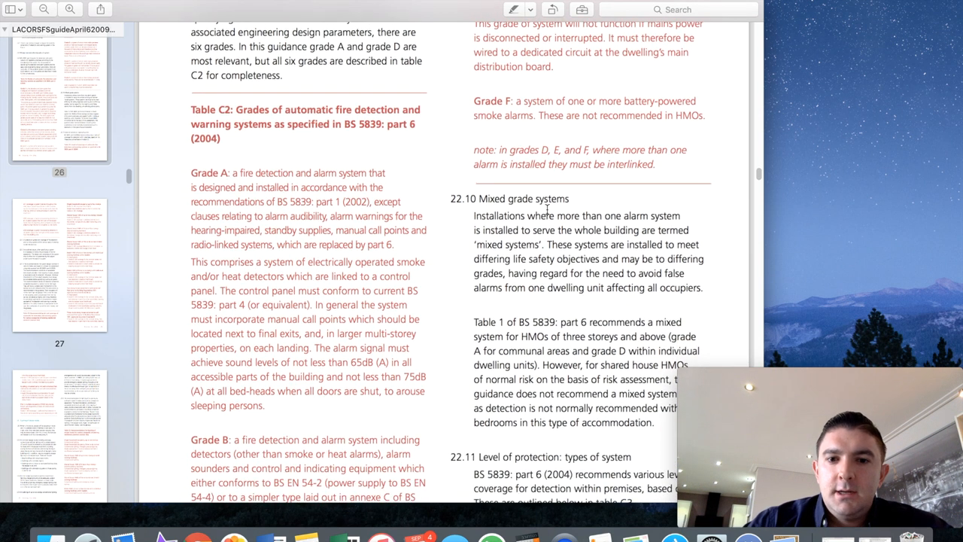
# - Highlight the Mixed grade systems heading, then scroll down to Table C3's LD1–LD3 coverage levels
pyautogui.doubleClick(523, 199)
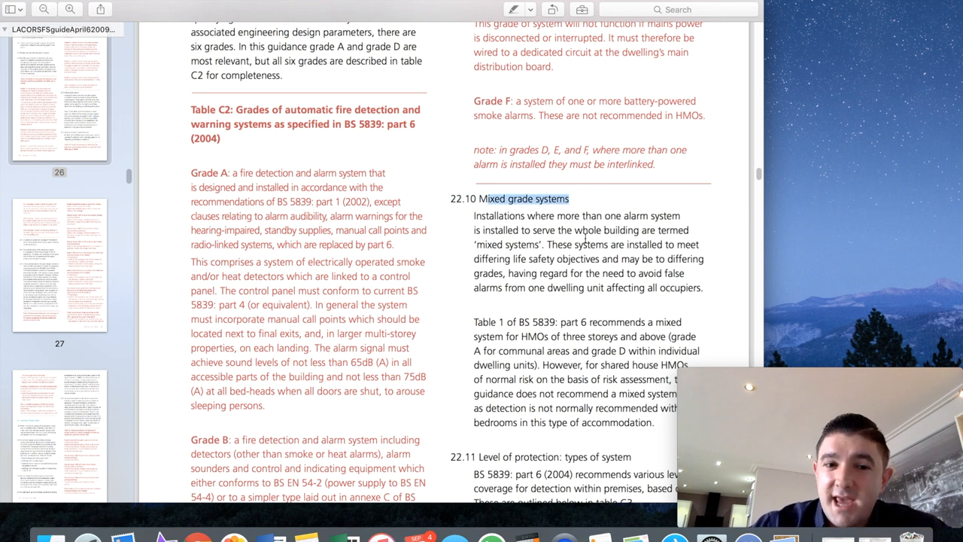
pyautogui.scroll(-3)
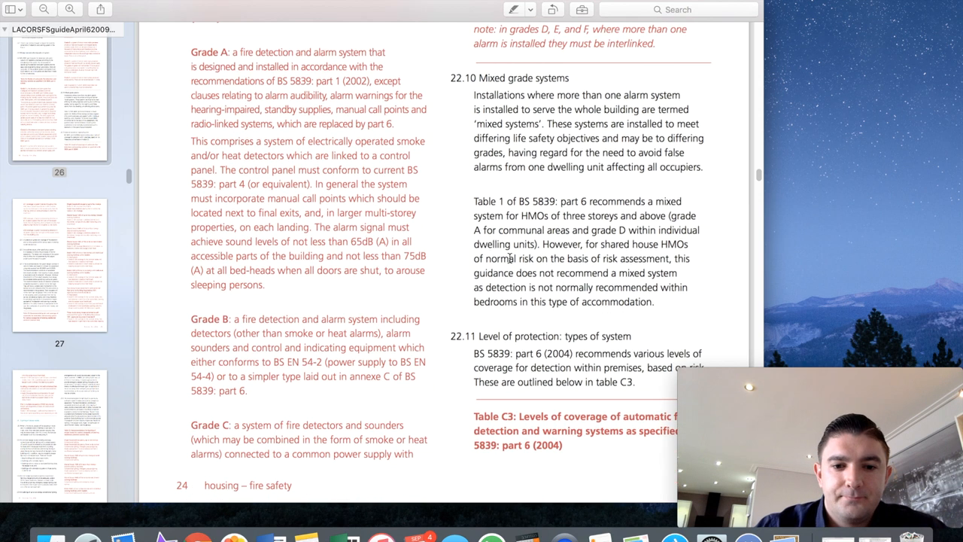
pyautogui.scroll(-3)
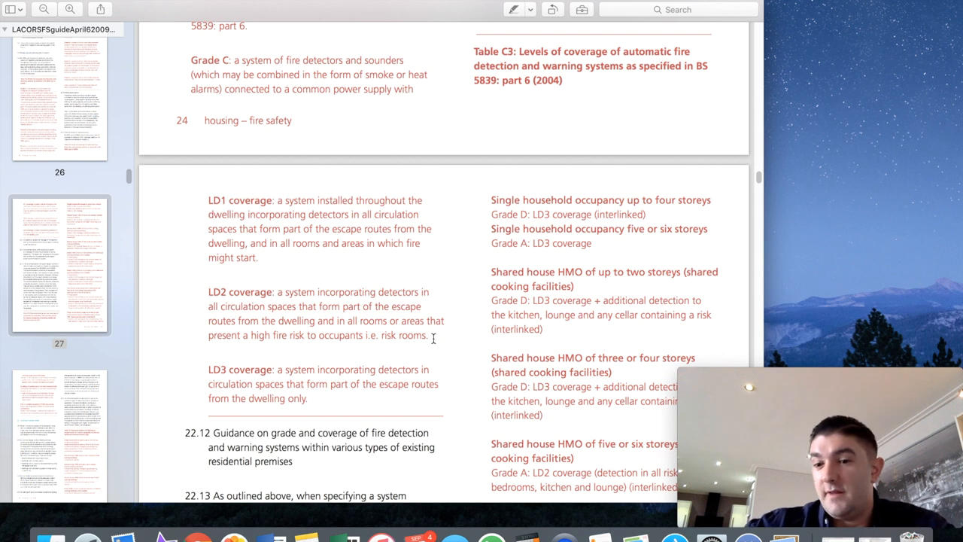
pyautogui.moveTo(506, 262)
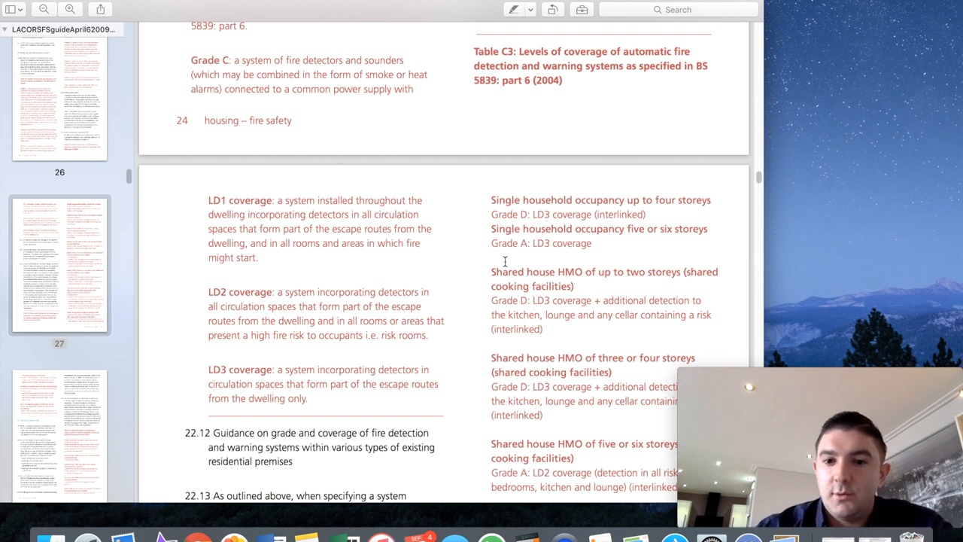
# - Scroll through paragraphs 22.12–22.14 on page 27 and on to figure D7's bedsit HMO case study
pyautogui.scroll(-3)
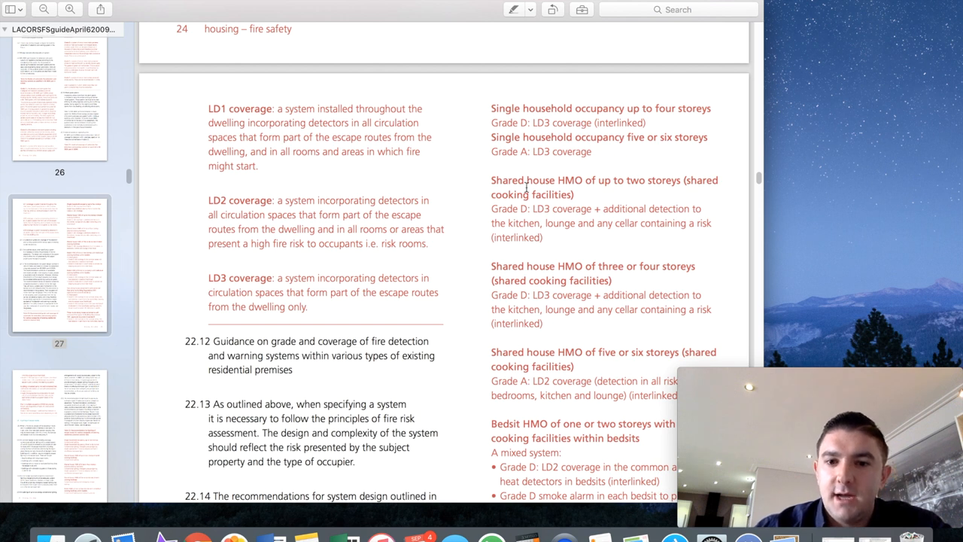
pyautogui.scroll(-3)
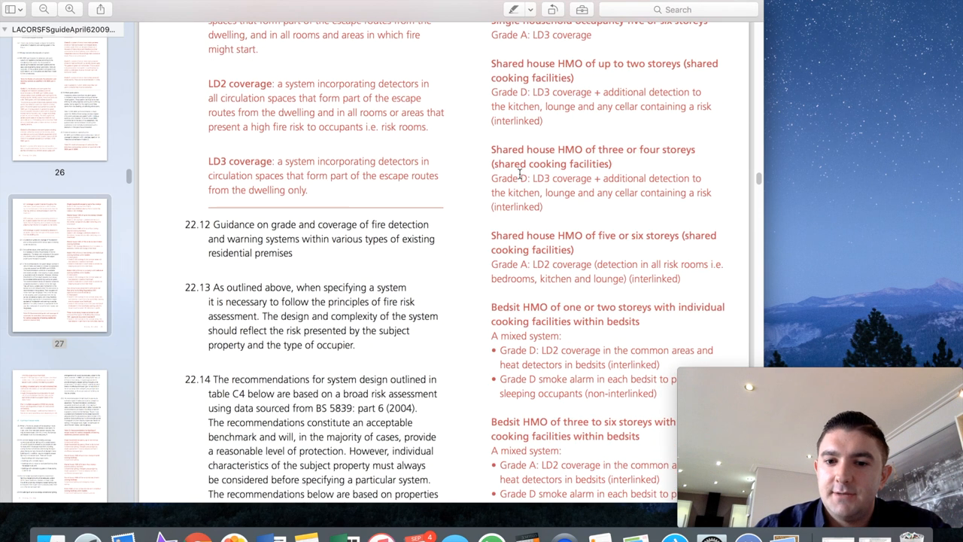
pyautogui.scroll(-3)
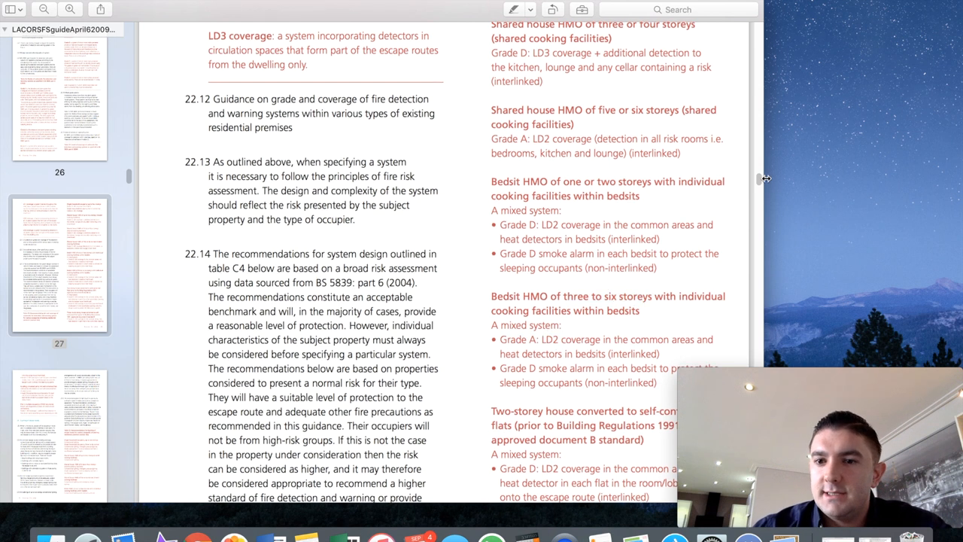
pyautogui.scroll(-3)
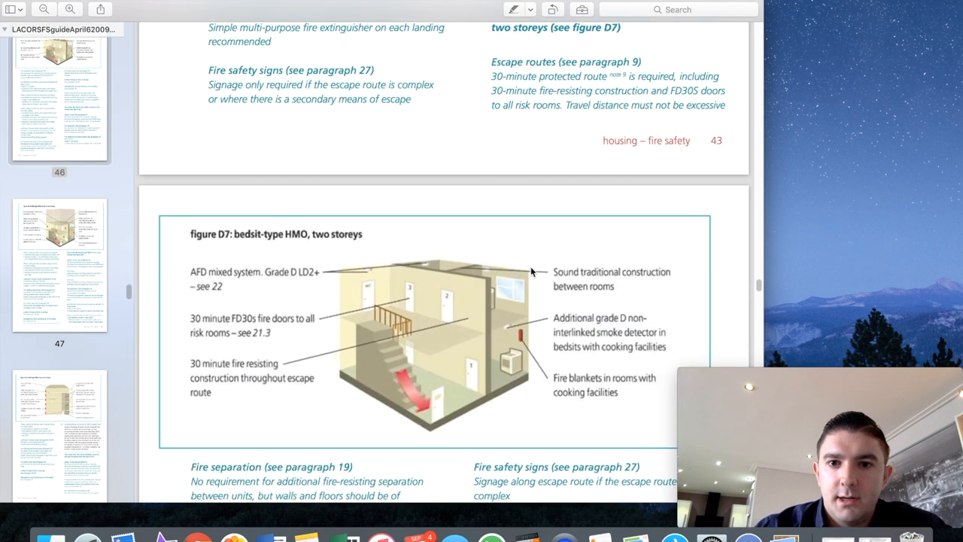
# - Scroll past figure D7 on page 44 to its fire detection requirements and case study D8's opening
pyautogui.scroll(-3)
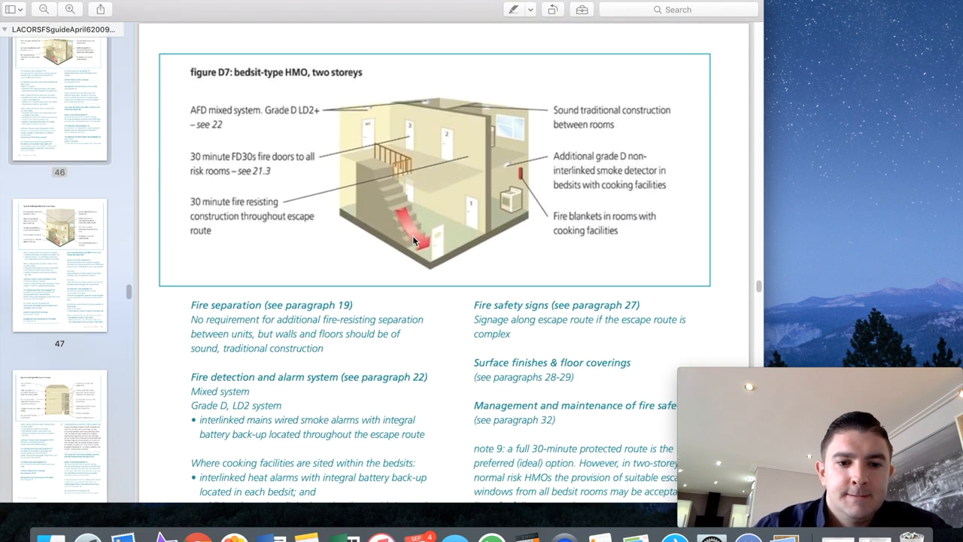
pyautogui.scroll(-3)
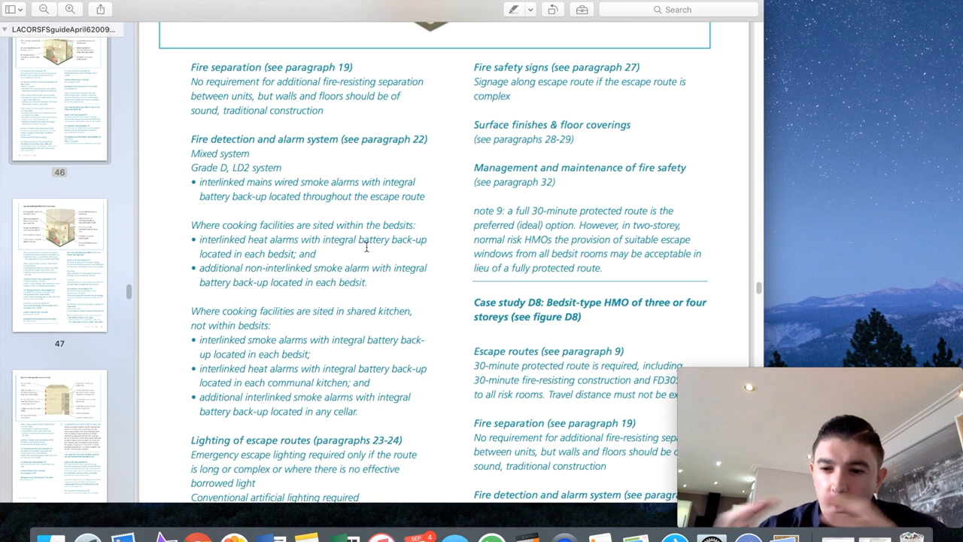
# - Scroll to the bottom of page 44 showing D7's escape lighting and fire-fighting equipment notes
pyautogui.scroll(-3)
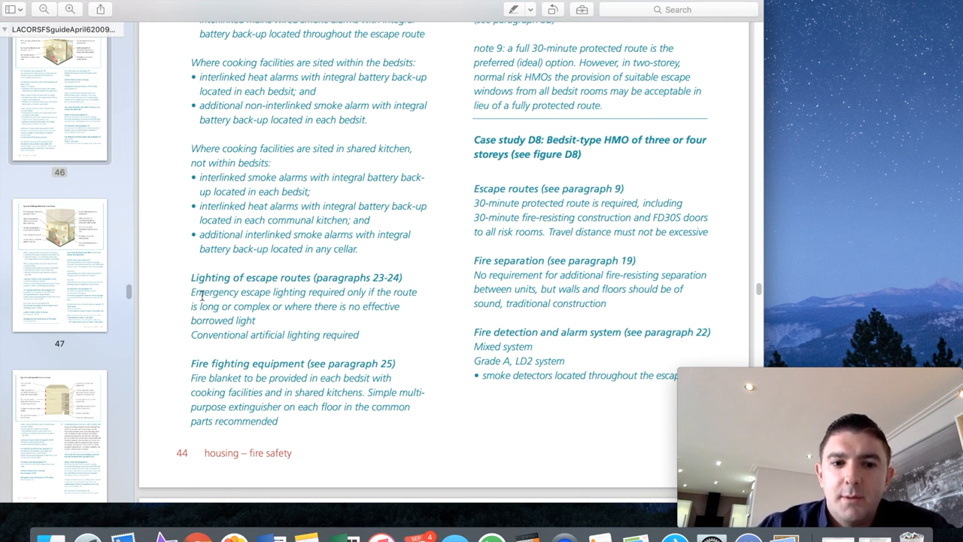
pyautogui.moveTo(289, 292)
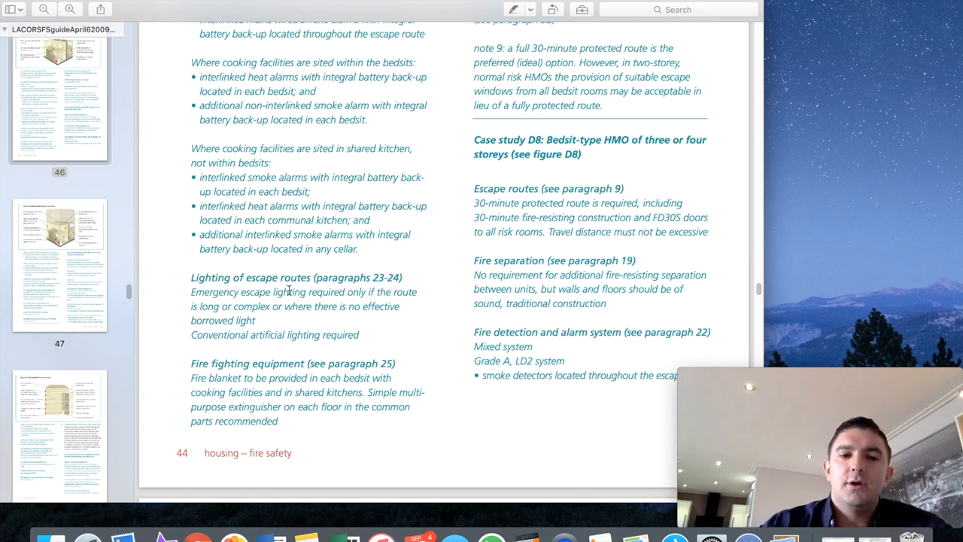
pyautogui.moveTo(352, 324)
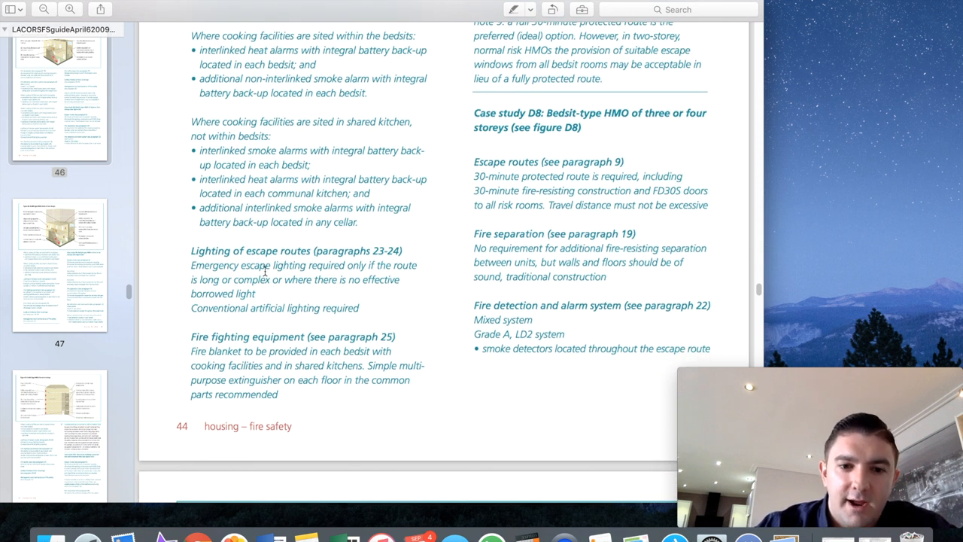
pyautogui.moveTo(367, 308)
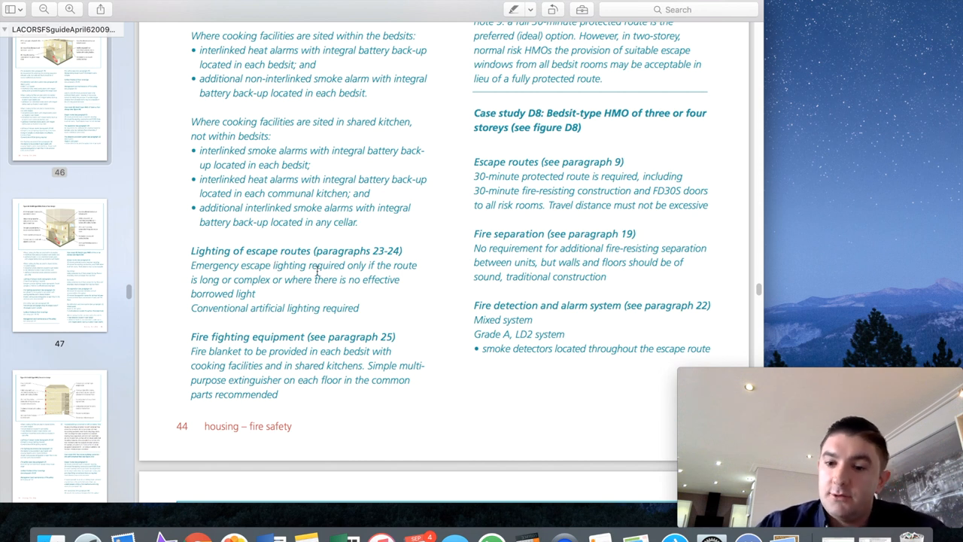
pyautogui.moveTo(352, 285)
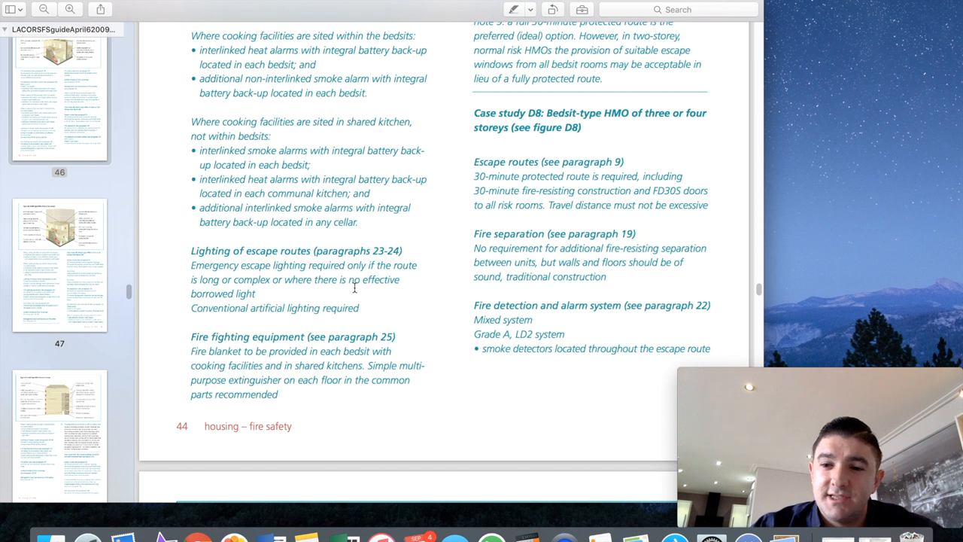
# - Scroll slightly so the figure D8 three- or four-storey bedsit HMO heading appears
pyautogui.scroll(-3)
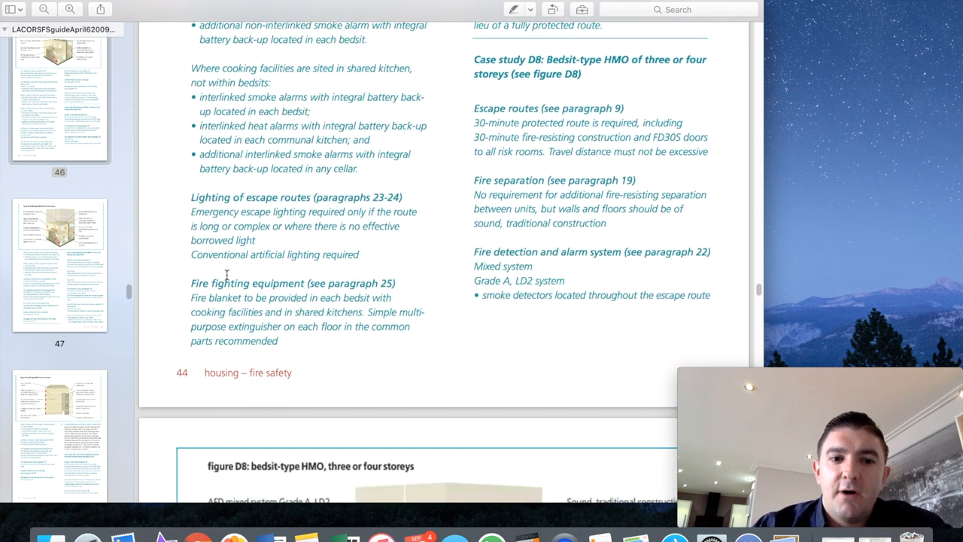
pyautogui.moveTo(305, 310)
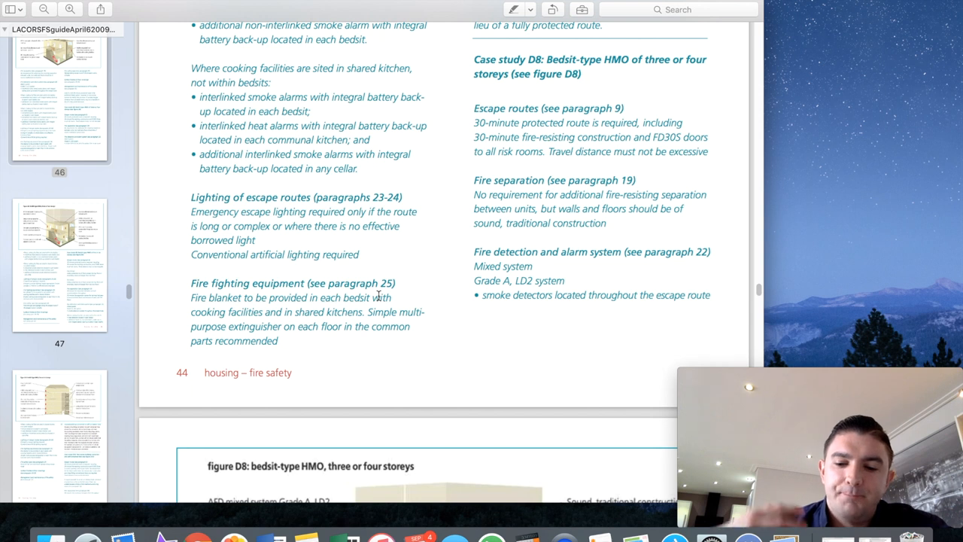
pyautogui.moveTo(379, 327)
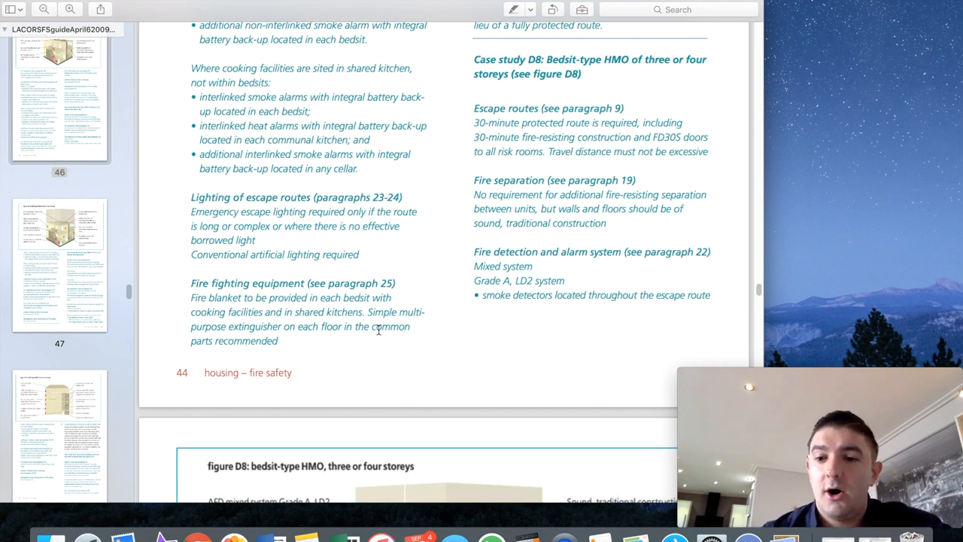
pyautogui.moveTo(345, 304)
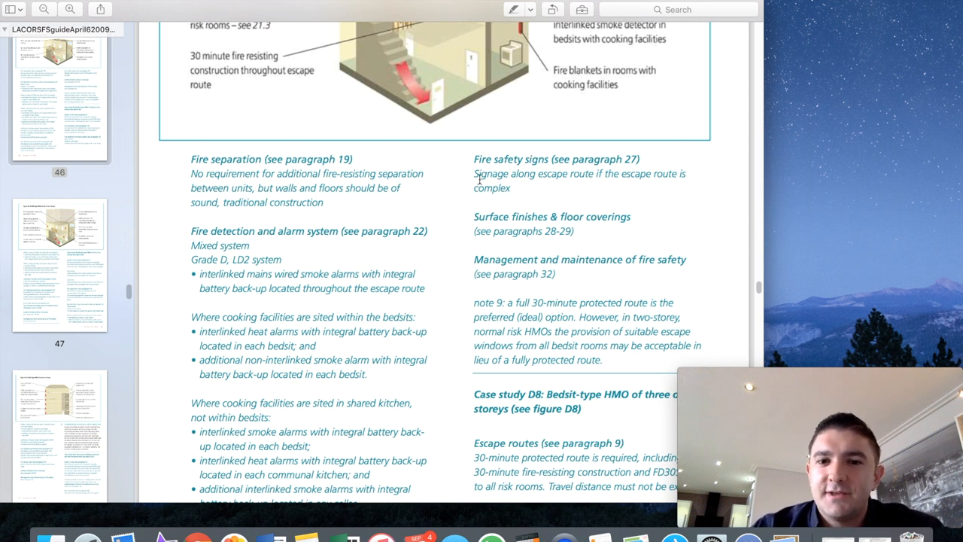
pyautogui.moveTo(642, 178)
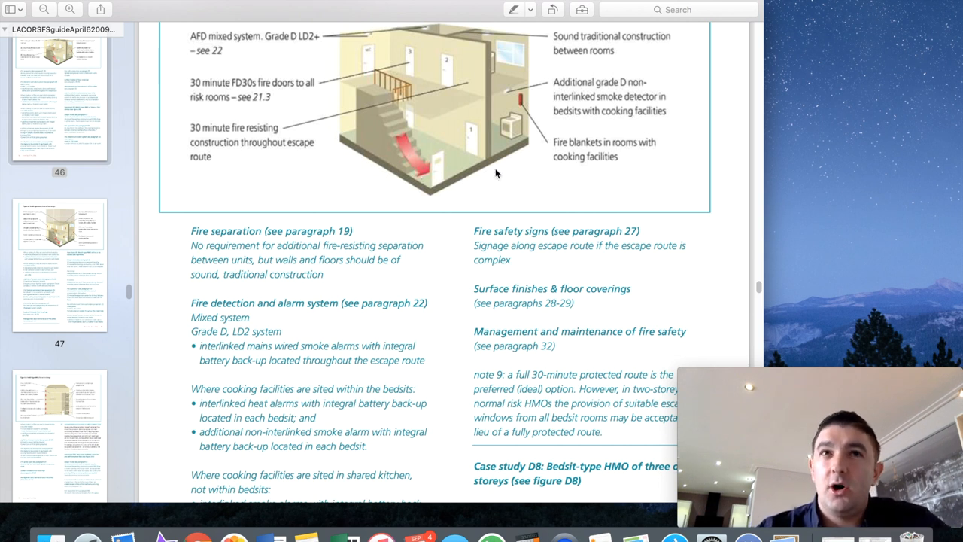
pyautogui.moveTo(543, 175)
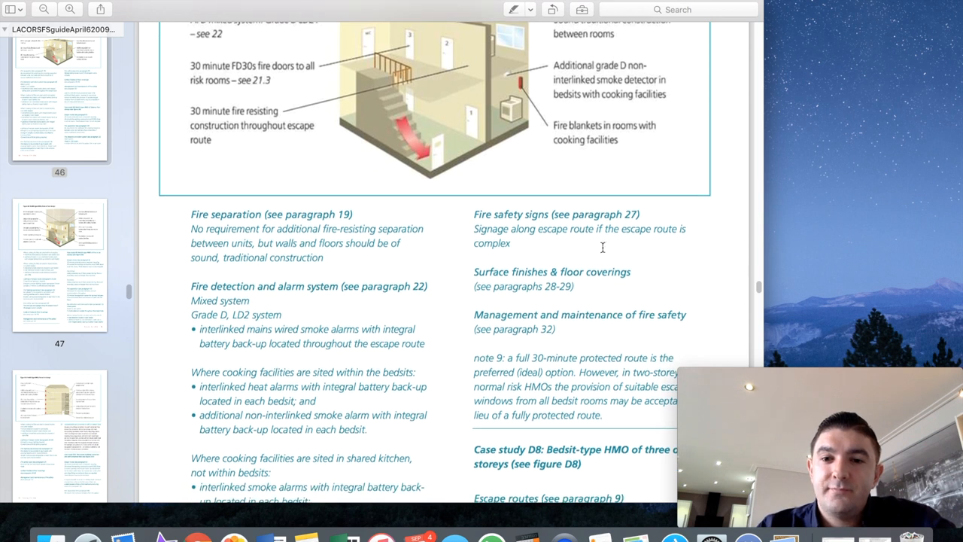
# - Scroll back to figure D7's illustration with its separation, alarm and signage notes
pyautogui.scroll(-3)
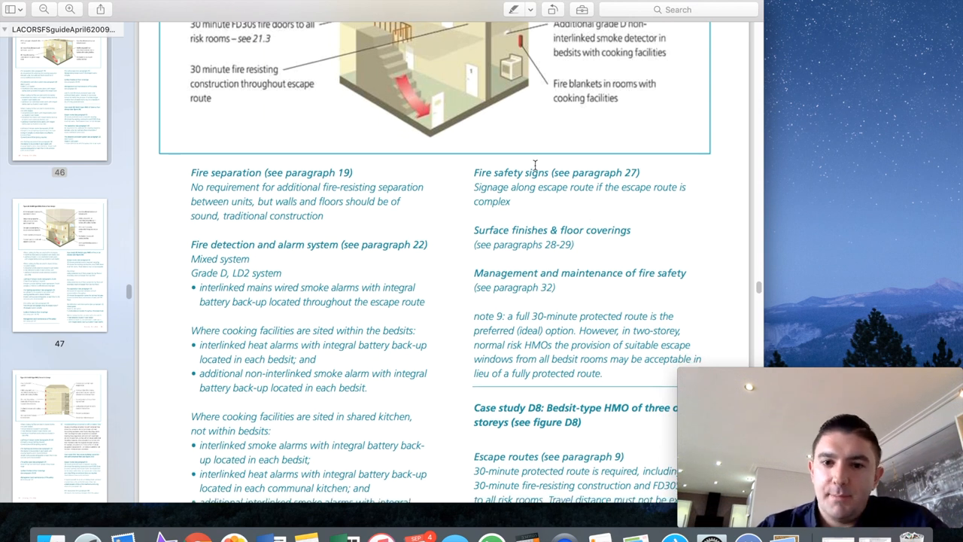
pyautogui.moveTo(539, 225)
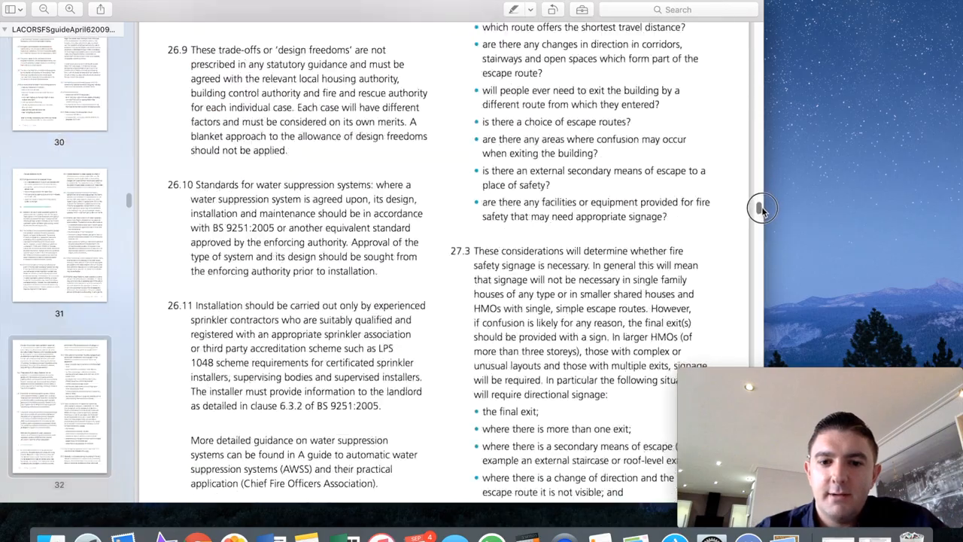
# - Scroll through sections 28 Surface finishes and 29 Floor coverings down to section 30 on back-to-back houses
pyautogui.scroll(-3)
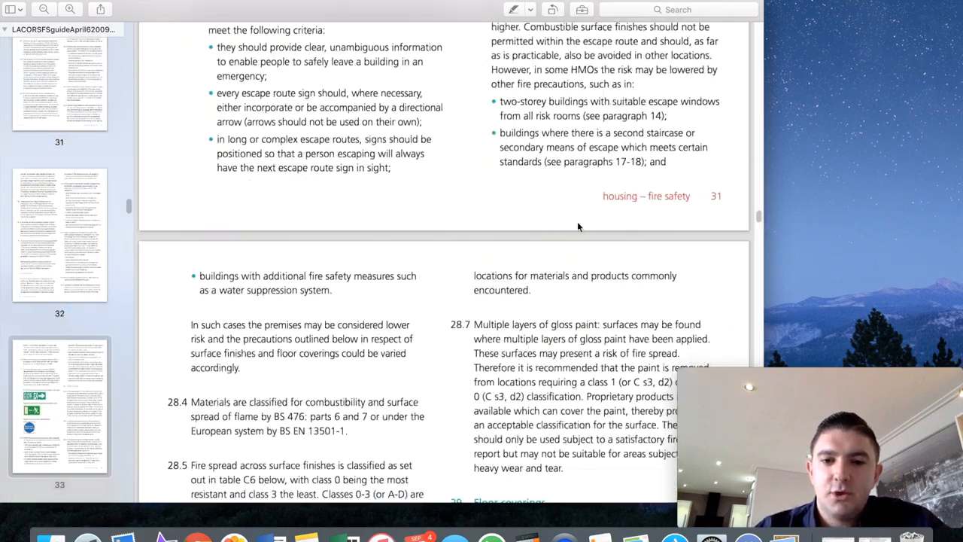
pyautogui.scroll(-3)
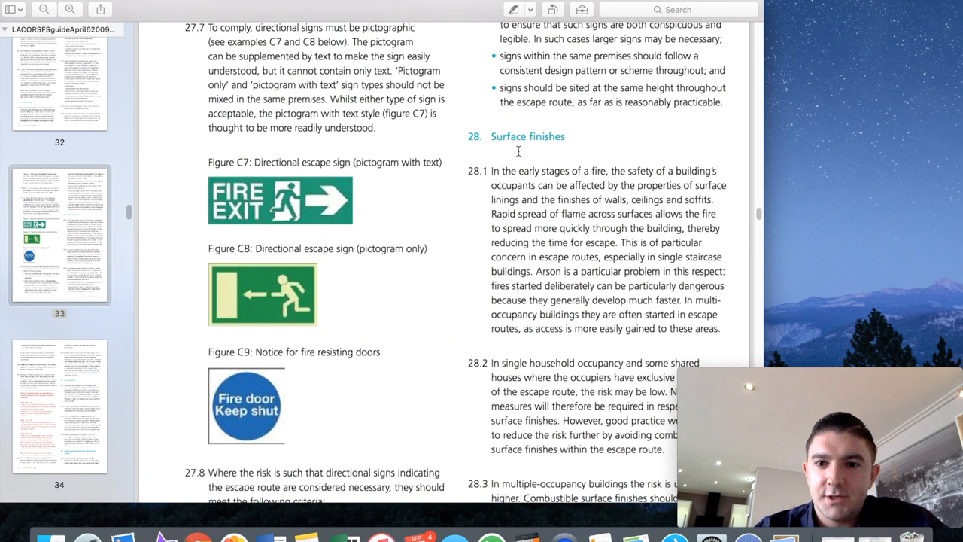
pyautogui.scroll(-3)
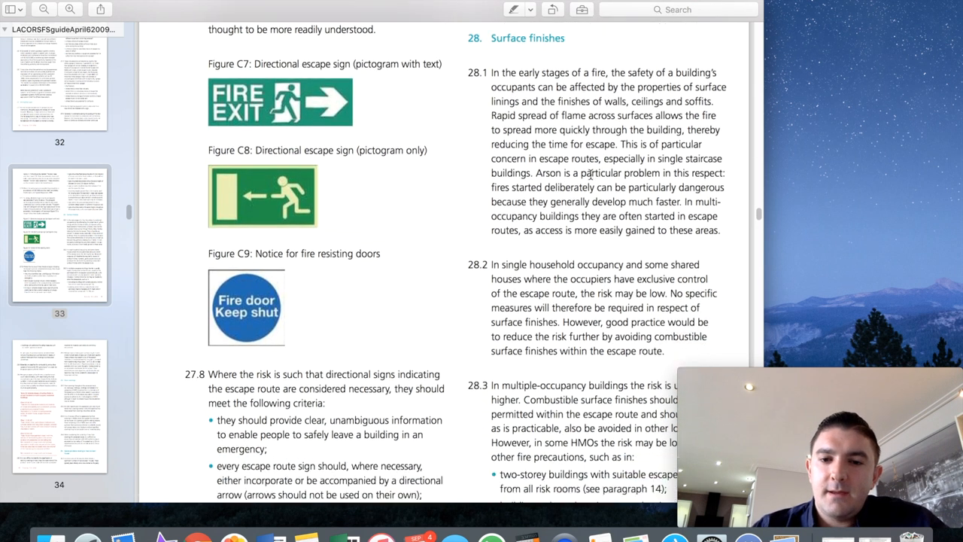
pyautogui.scroll(-3)
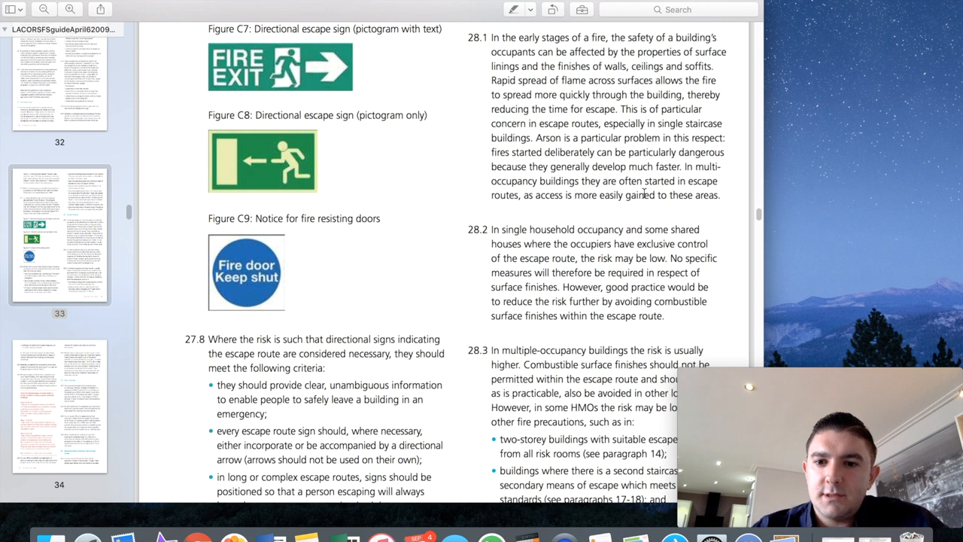
pyautogui.scroll(-3)
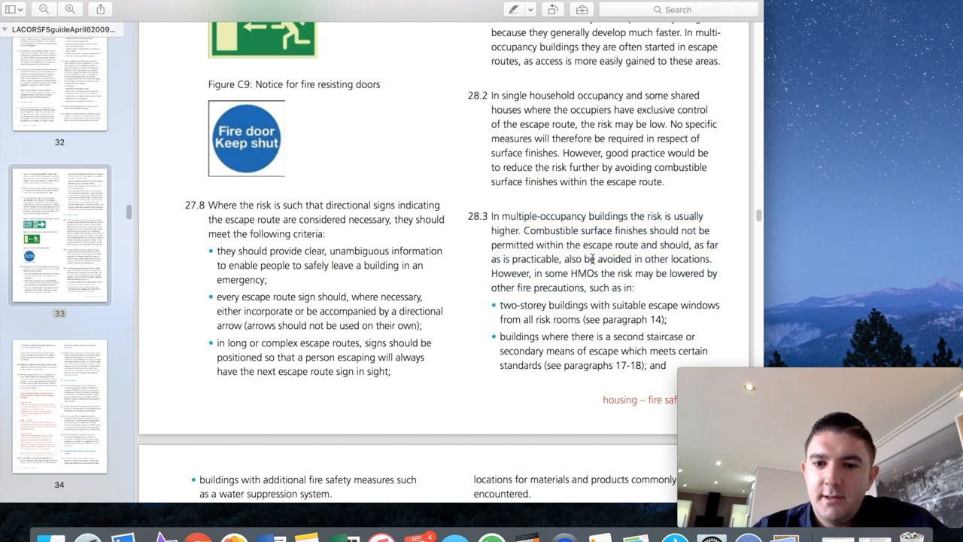
pyautogui.scroll(-3)
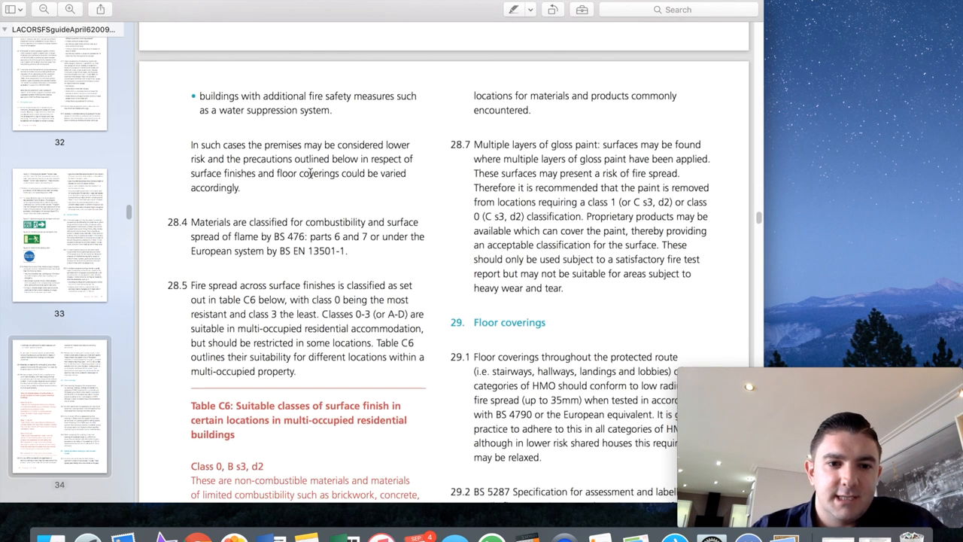
pyautogui.scroll(-3)
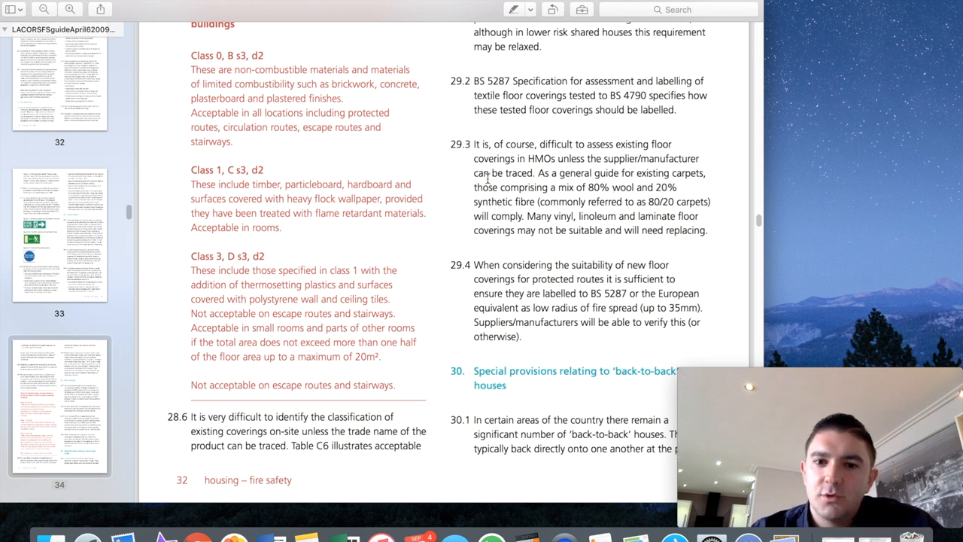
pyautogui.moveTo(650, 187)
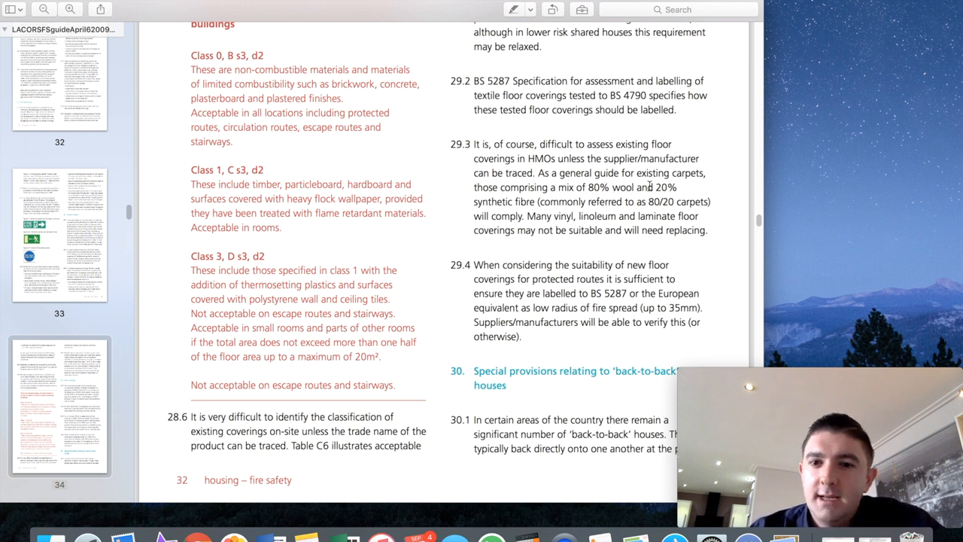
pyautogui.scroll(-3)
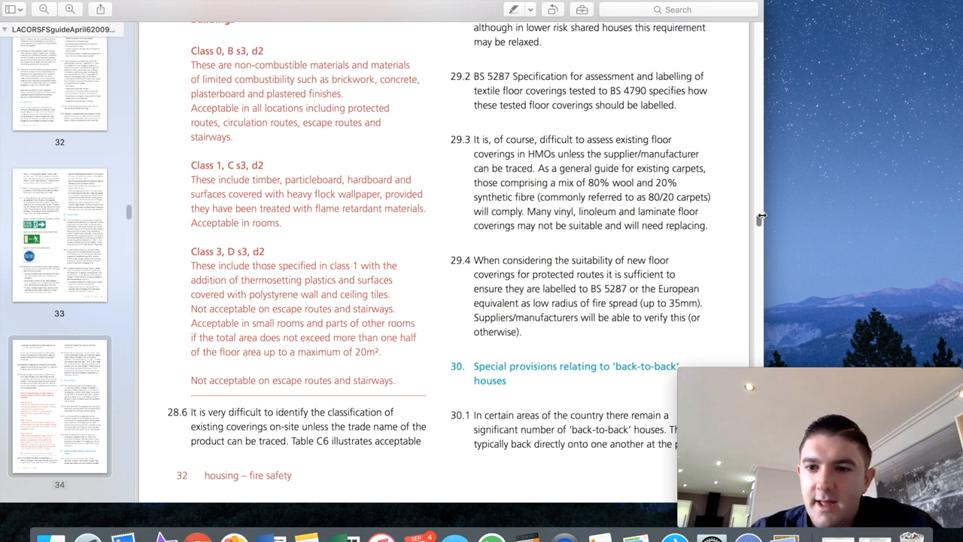
pyautogui.scroll(-3)
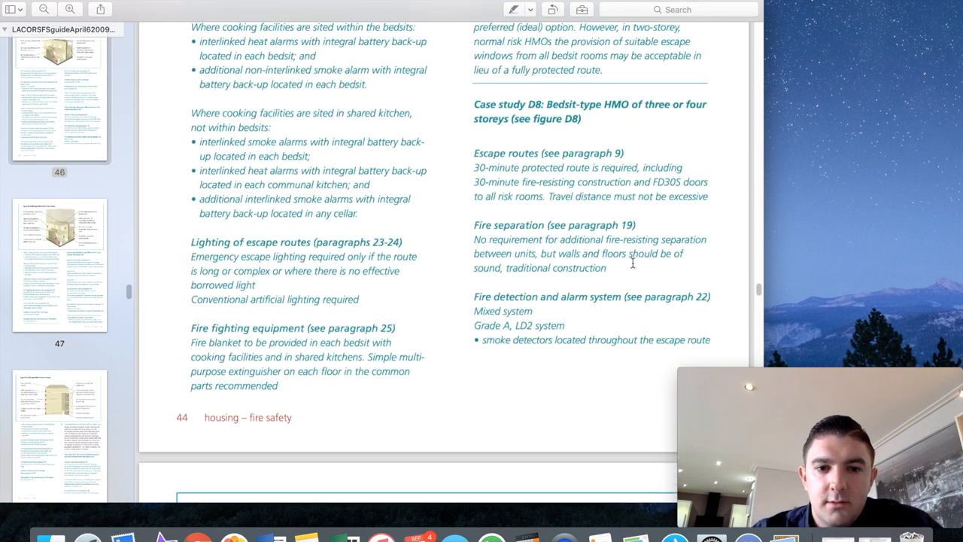
# - Scroll to the text beneath figure D7 covering surface finishes, floor coverings and fire safety management
pyautogui.scroll(-3)
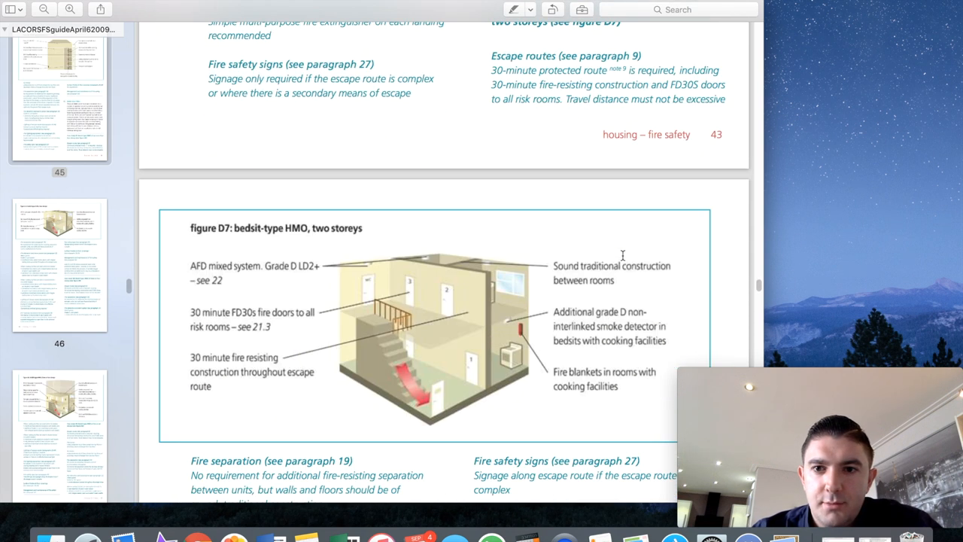
pyautogui.scroll(-3)
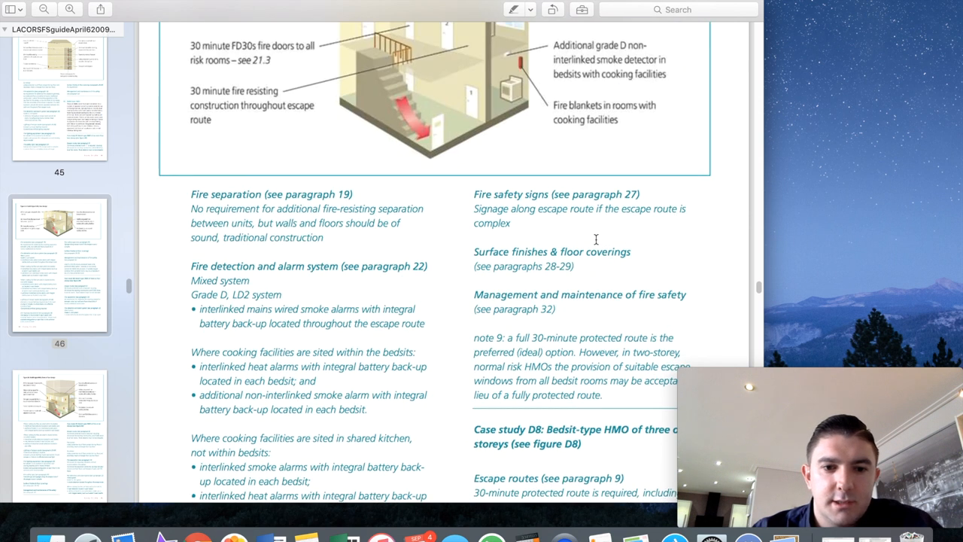
pyautogui.scroll(-3)
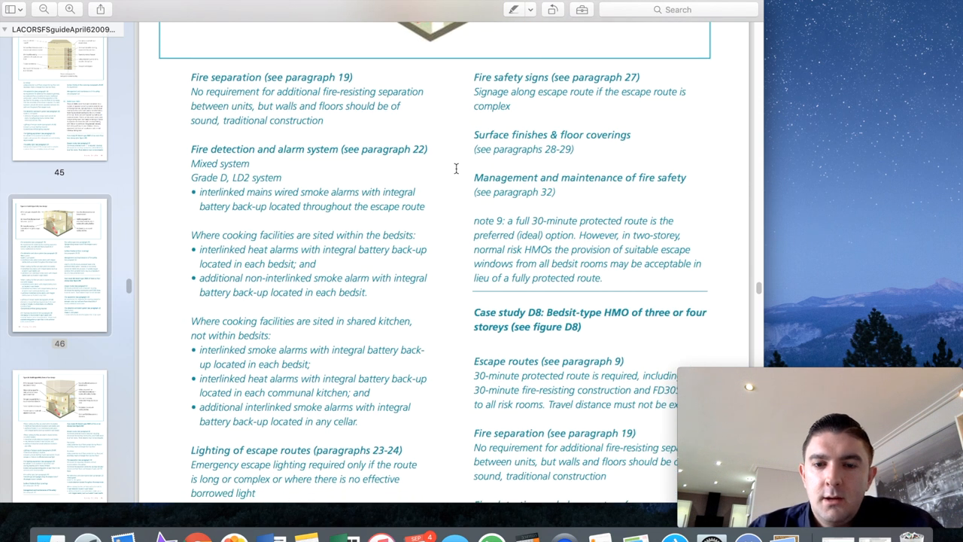
pyautogui.moveTo(514, 198)
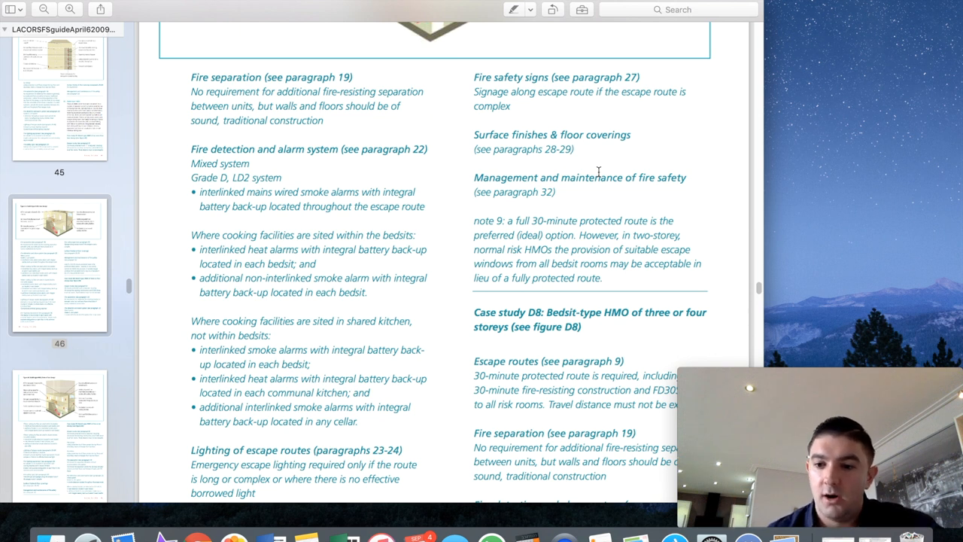
pyautogui.moveTo(500, 277)
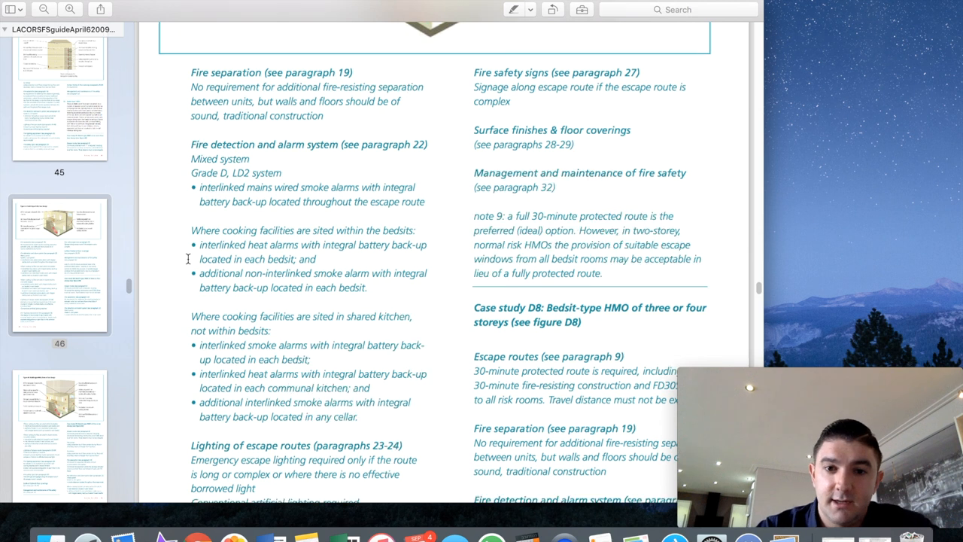
pyautogui.scroll(-3)
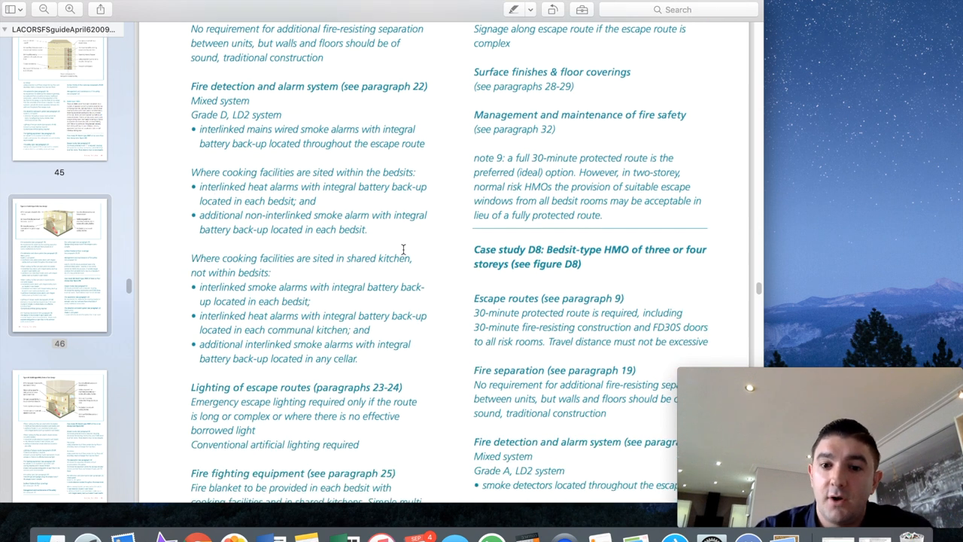
pyautogui.scroll(-3)
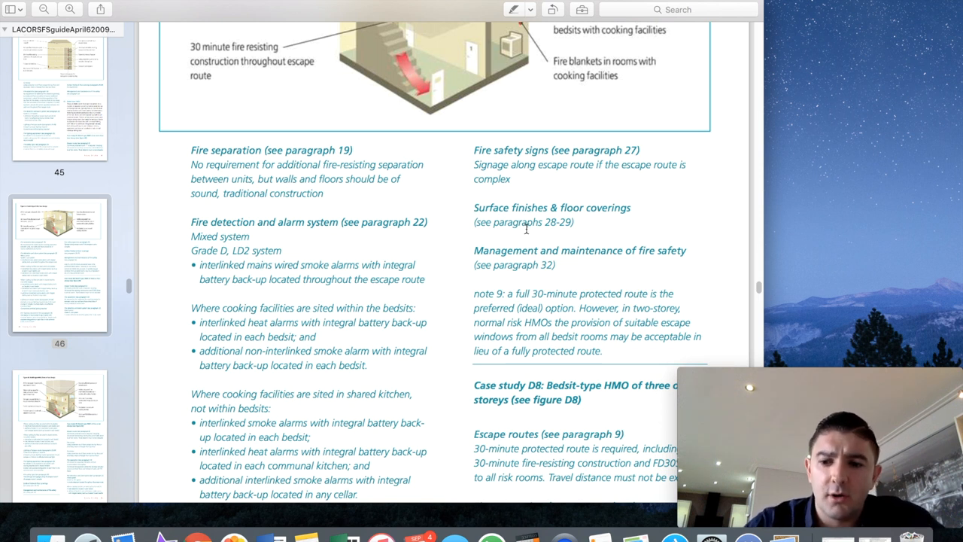
pyautogui.moveTo(551, 290)
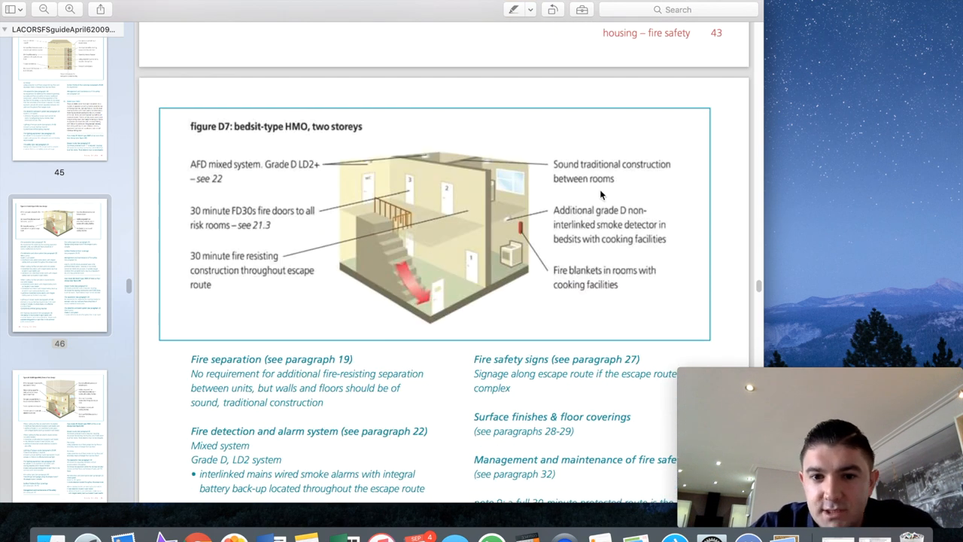
pyautogui.moveTo(274, 178)
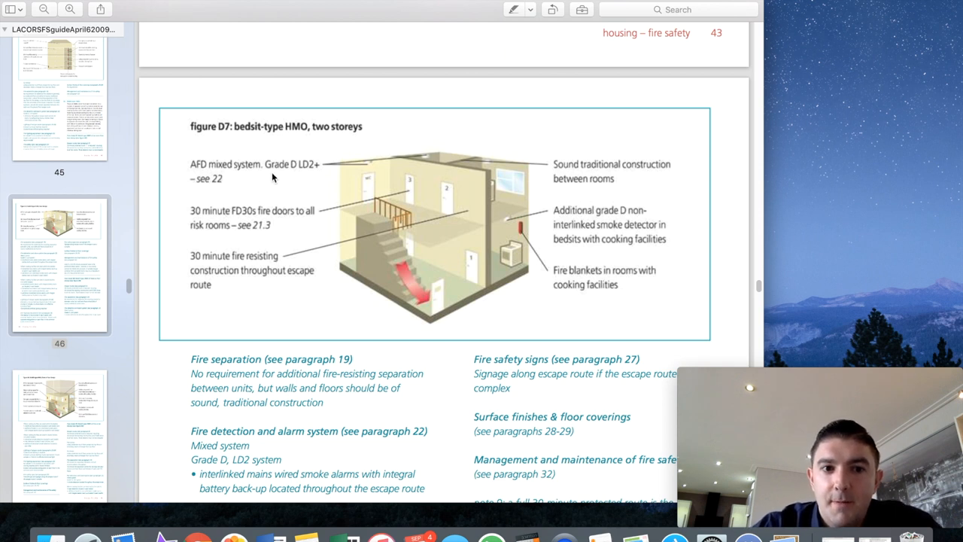
pyautogui.moveTo(304, 175)
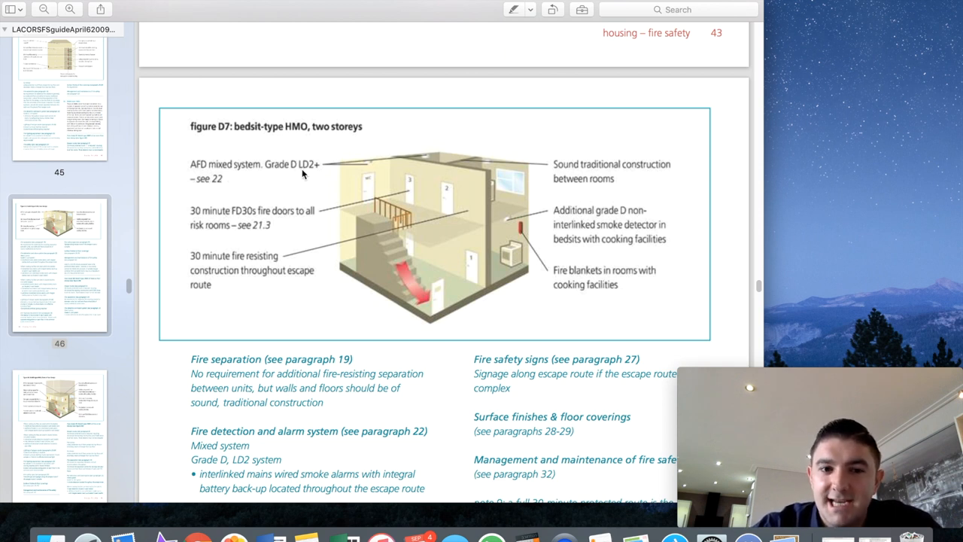
pyautogui.moveTo(384, 150)
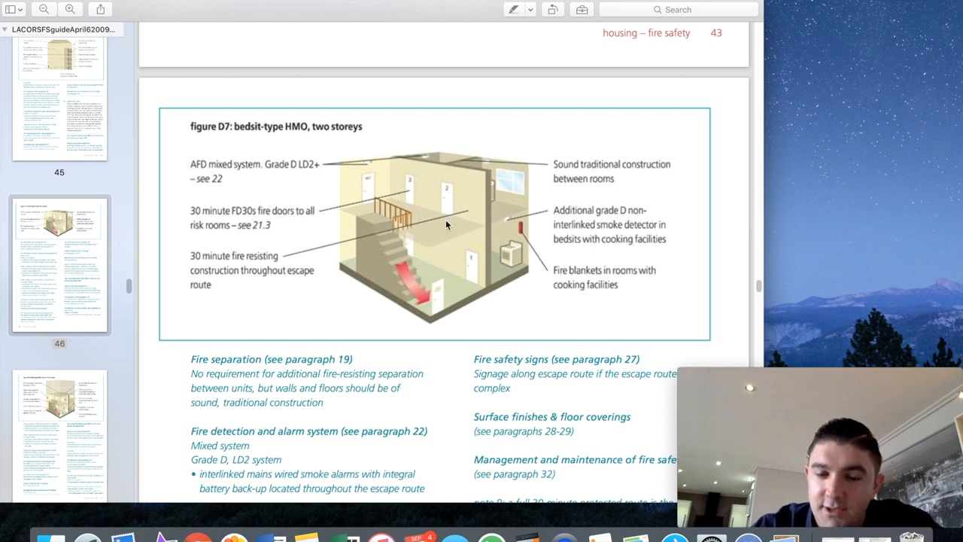
pyautogui.moveTo(434, 303)
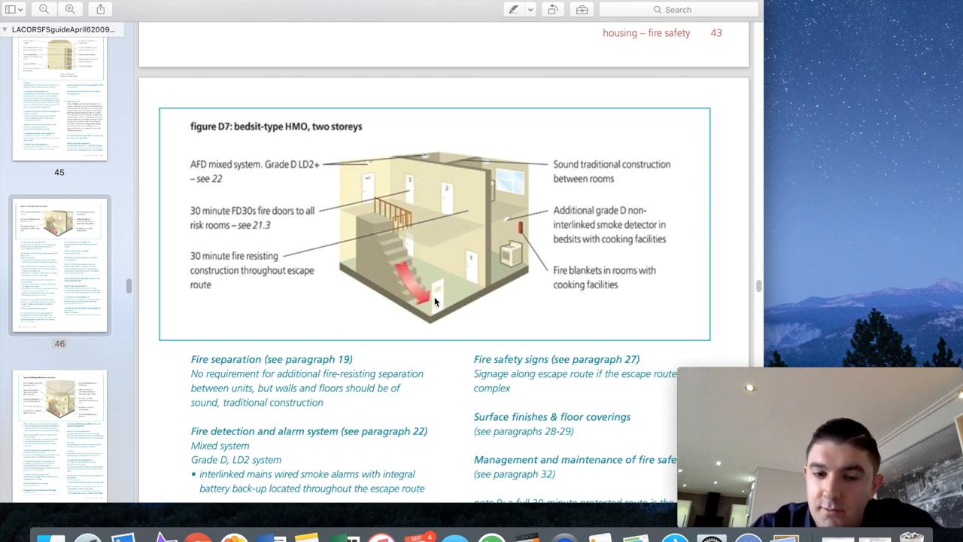
pyautogui.moveTo(404, 188)
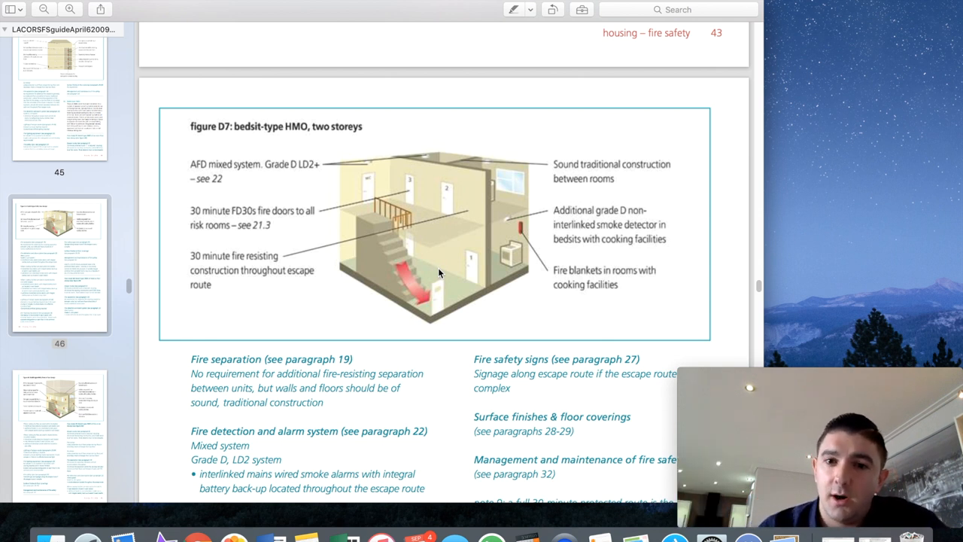
pyautogui.moveTo(289, 217)
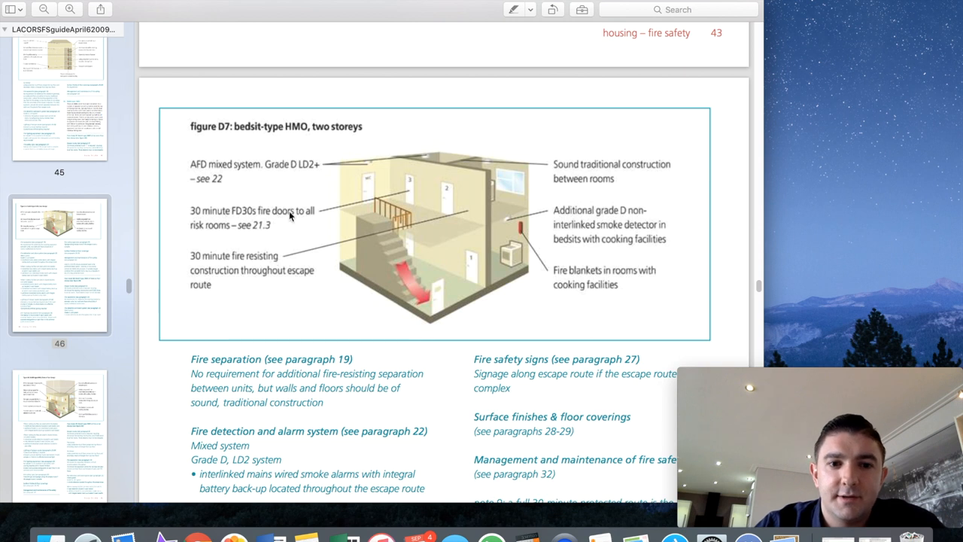
pyautogui.moveTo(259, 223)
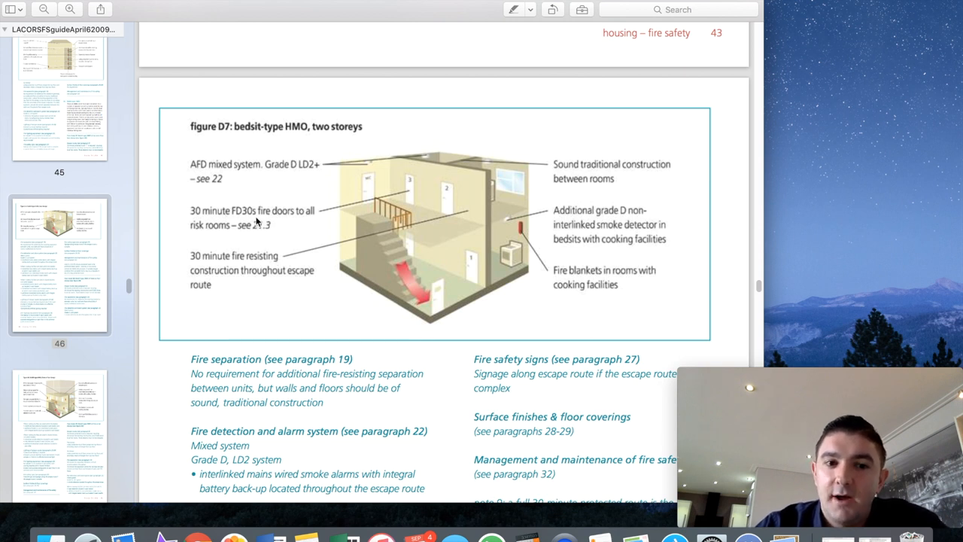
pyautogui.moveTo(264, 220)
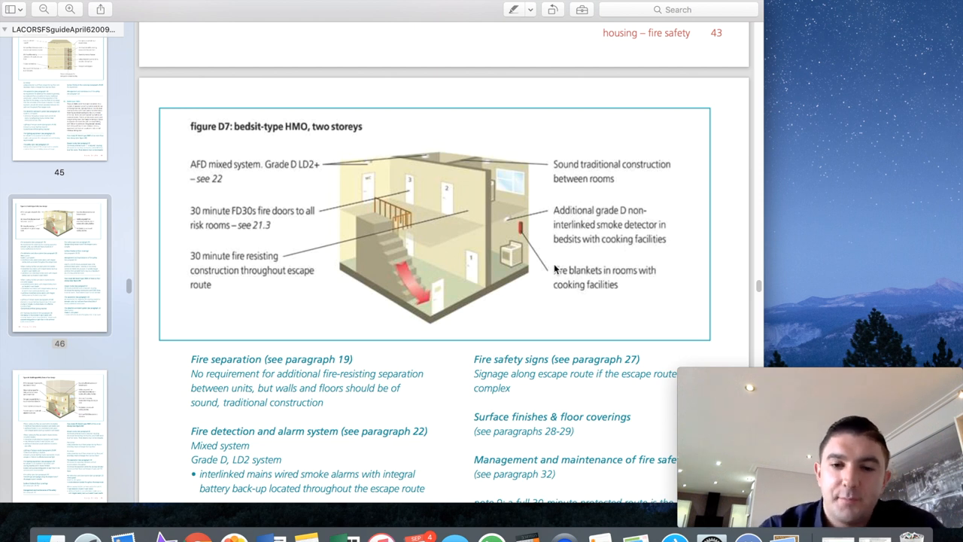
# - Scroll past the case study D8 text to the top of figure D8's bedsit HMO diagram
pyautogui.scroll(-3)
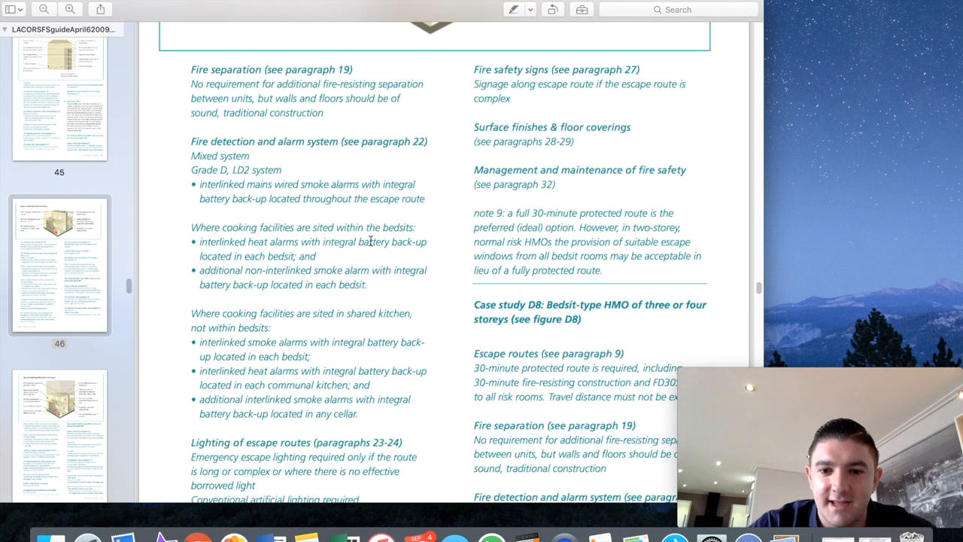
pyautogui.scroll(-3)
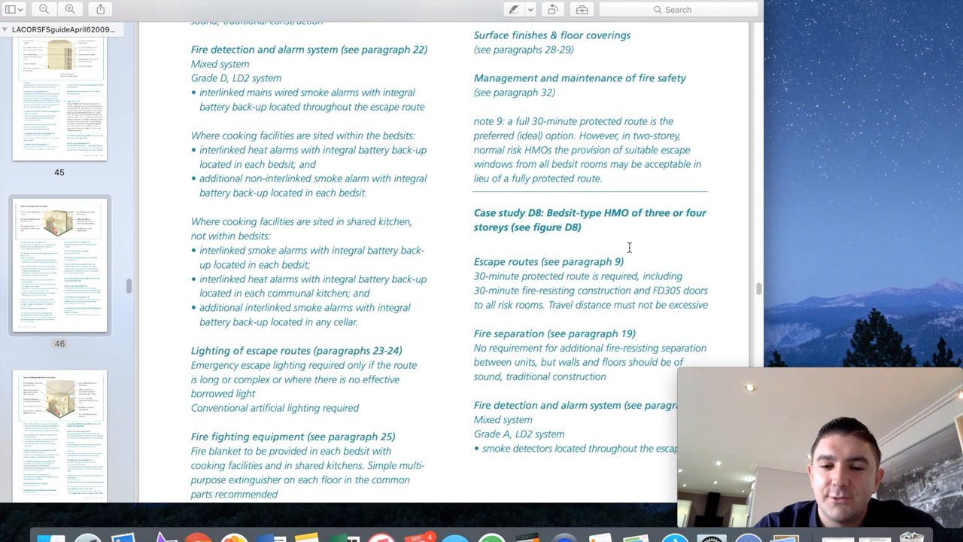
pyautogui.scroll(-3)
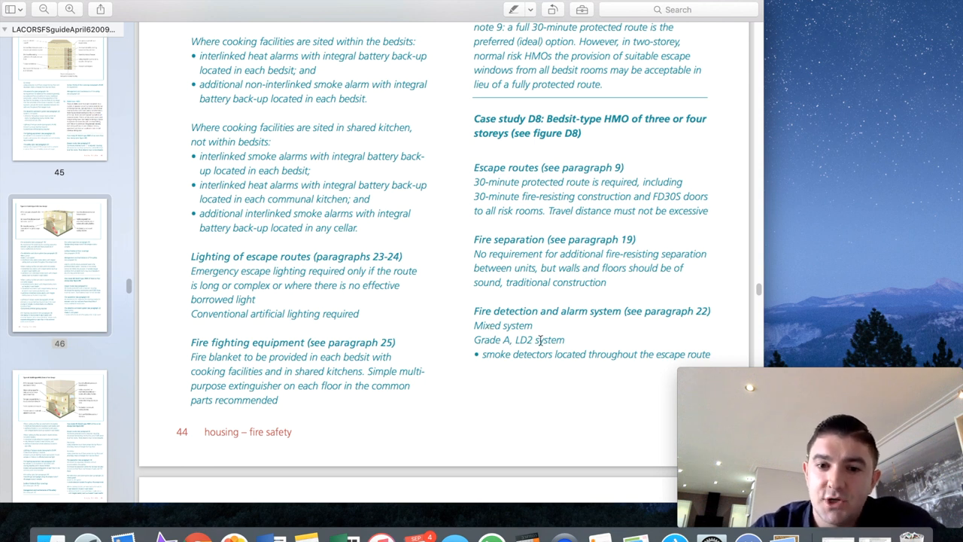
pyautogui.scroll(-3)
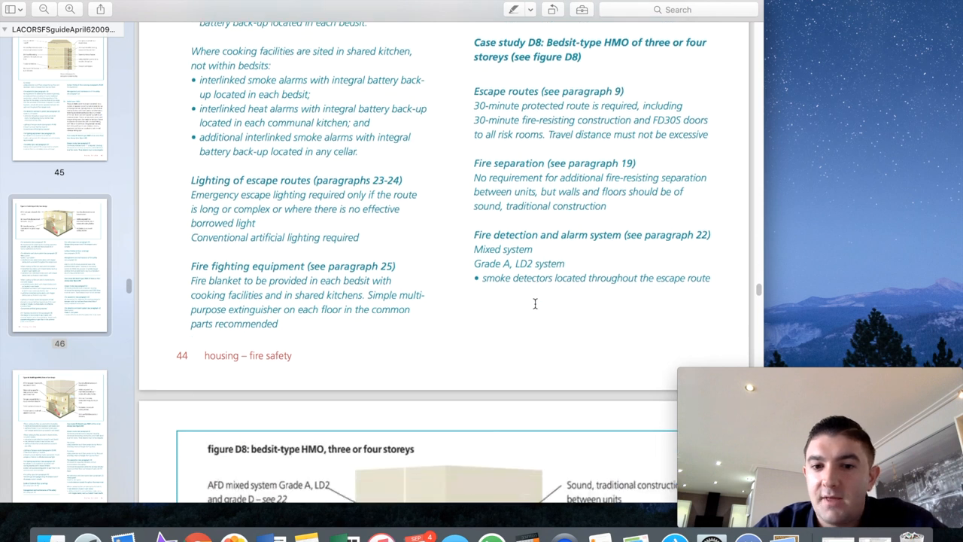
pyautogui.scroll(-3)
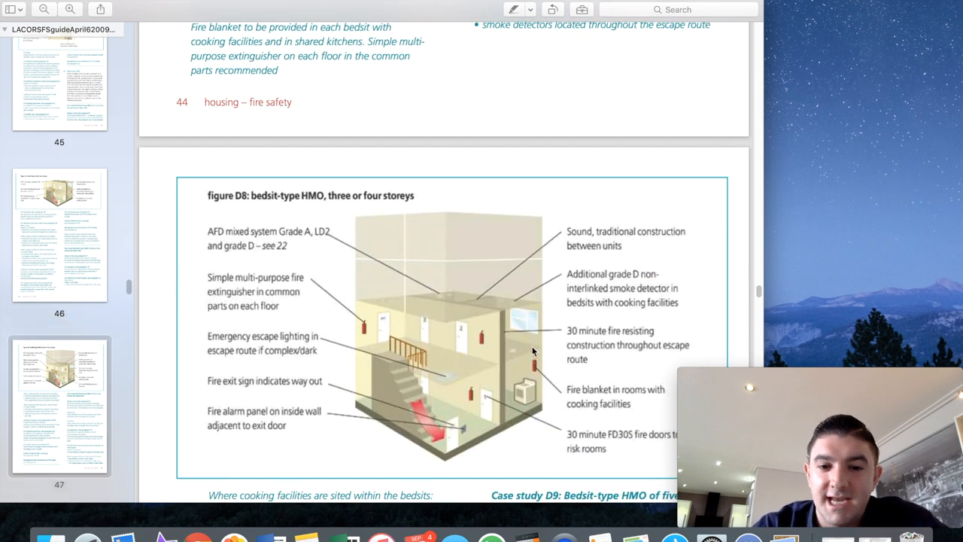
# - Scroll below figure D8 to its cooking-facility and fire-fighting notes and the Case study D9 heading
pyautogui.scroll(-3)
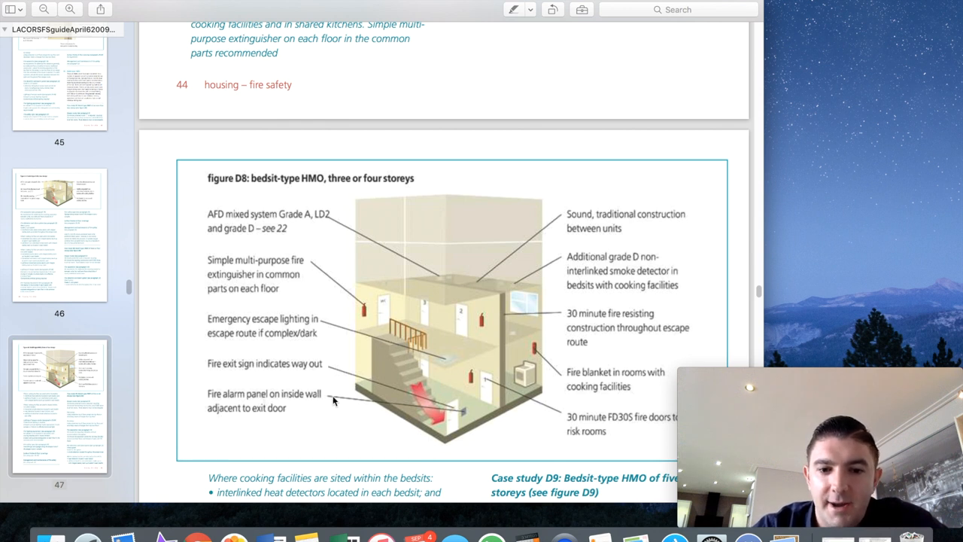
pyautogui.moveTo(390, 310)
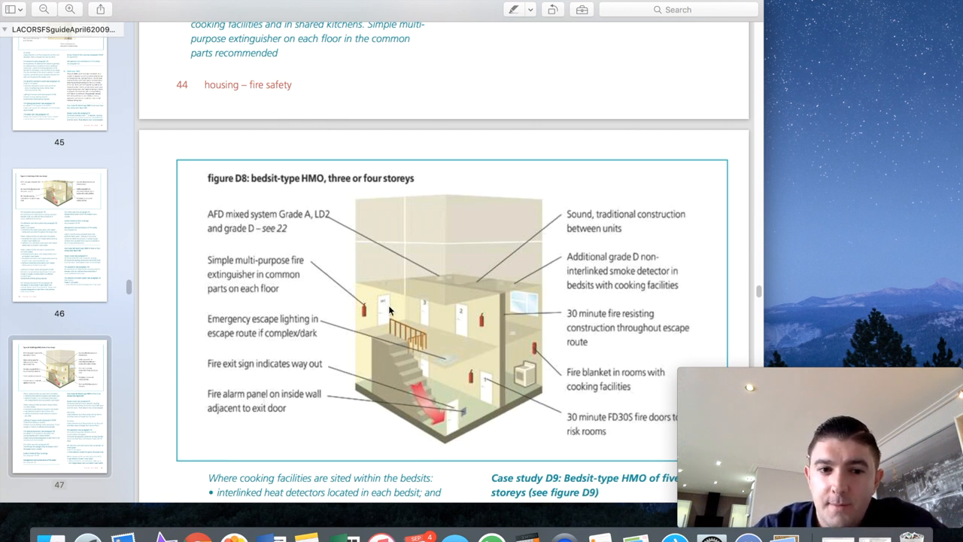
pyautogui.moveTo(241, 302)
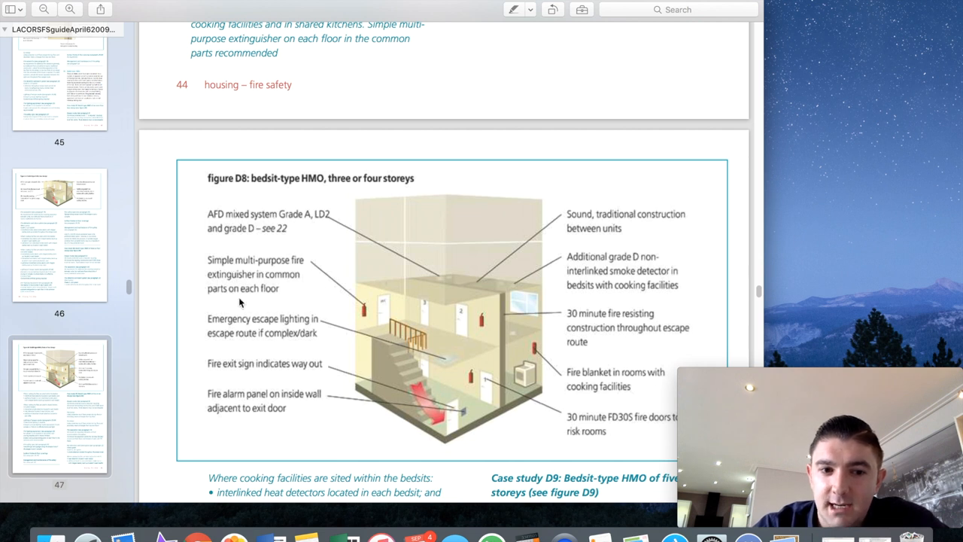
pyautogui.moveTo(383, 334)
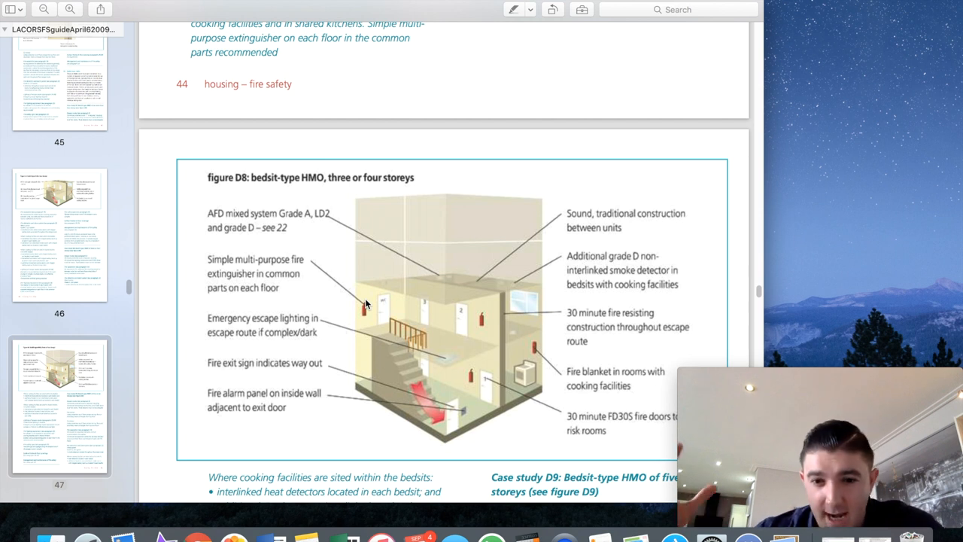
pyautogui.scroll(-3)
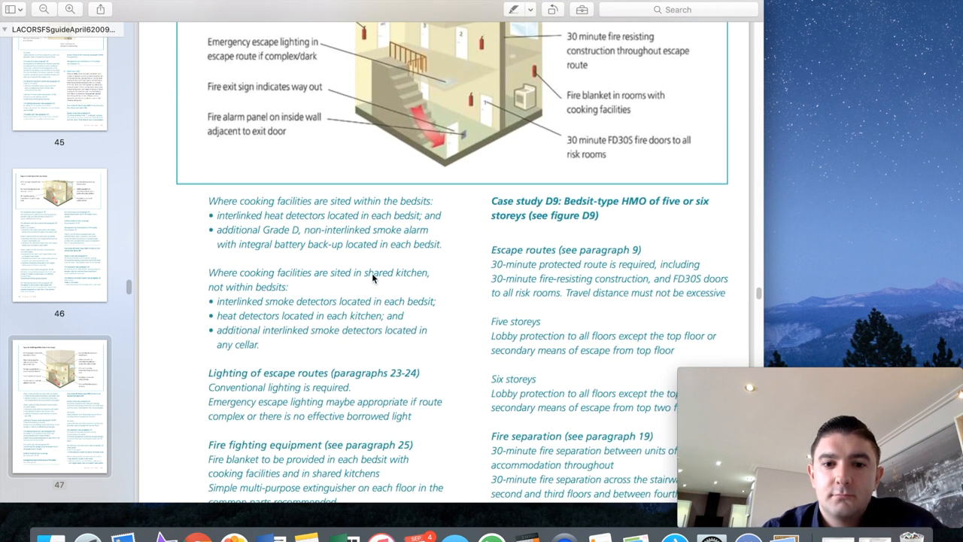